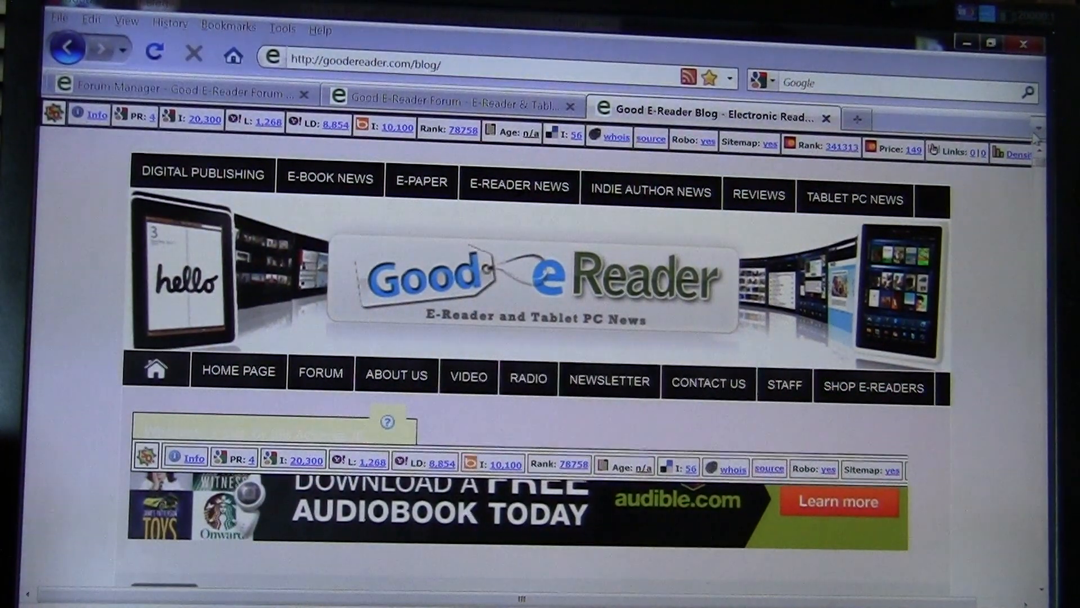
mouse_move(468, 375)
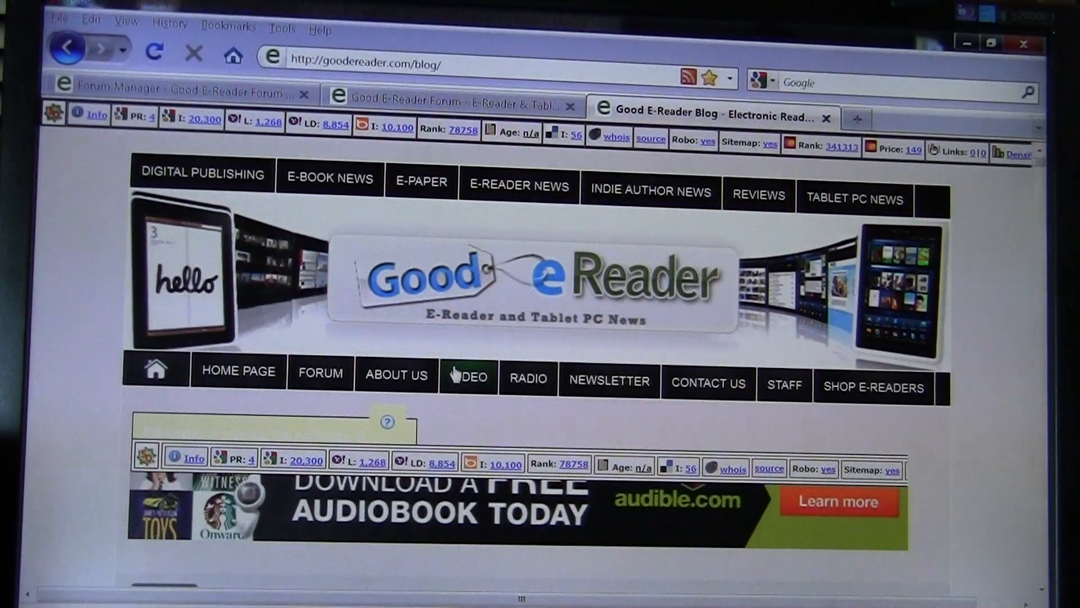
mouse_move(997, 463)
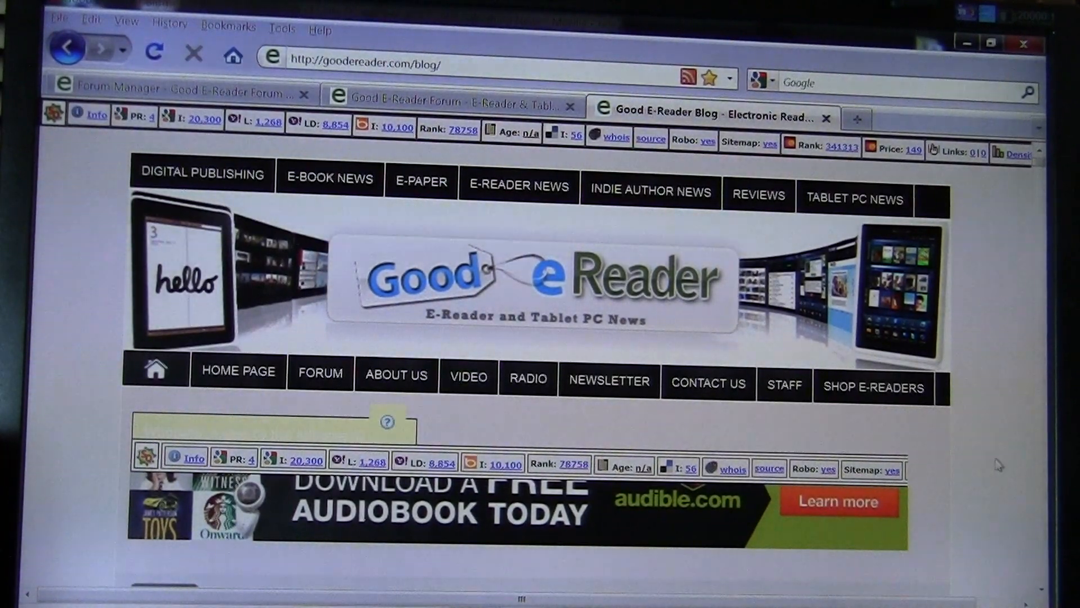
Scroll through the Good e-Reader blog posts in Firefox
scroll("down", 3)
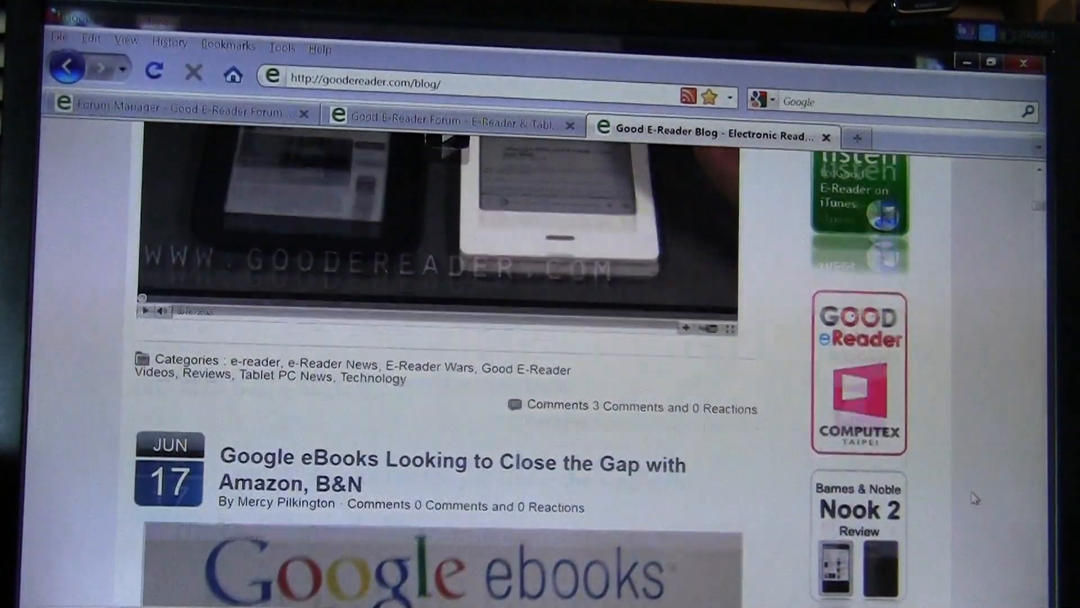
scroll("up", 3)
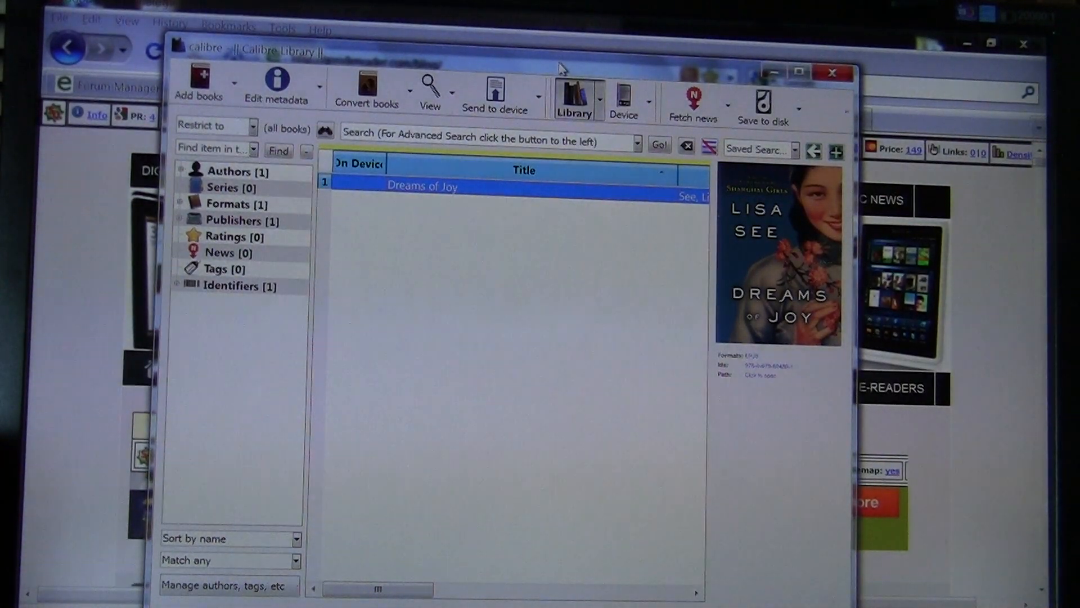
Open Dreams of Joy's metadata editor and scroll through its fields
right_click(422, 186)
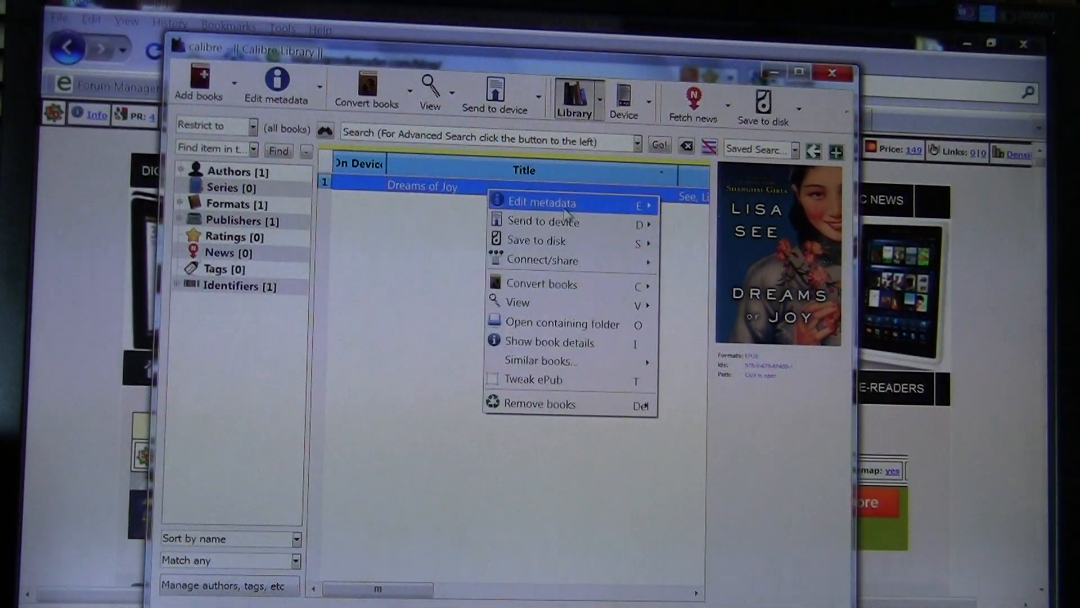
mouse_move(540, 202)
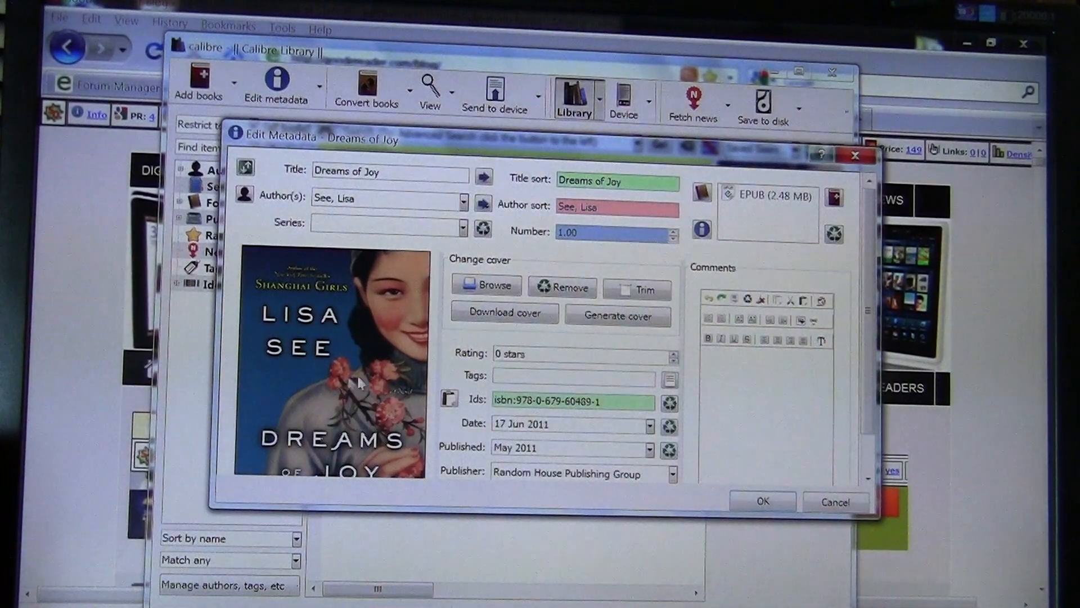
scroll("down", 3)
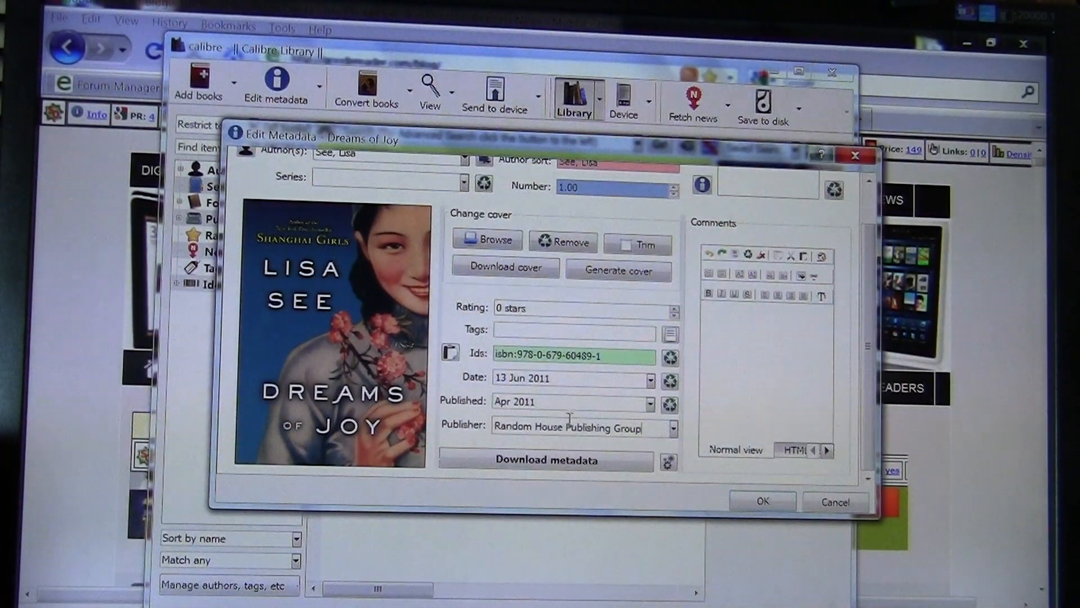
scroll("up", 3)
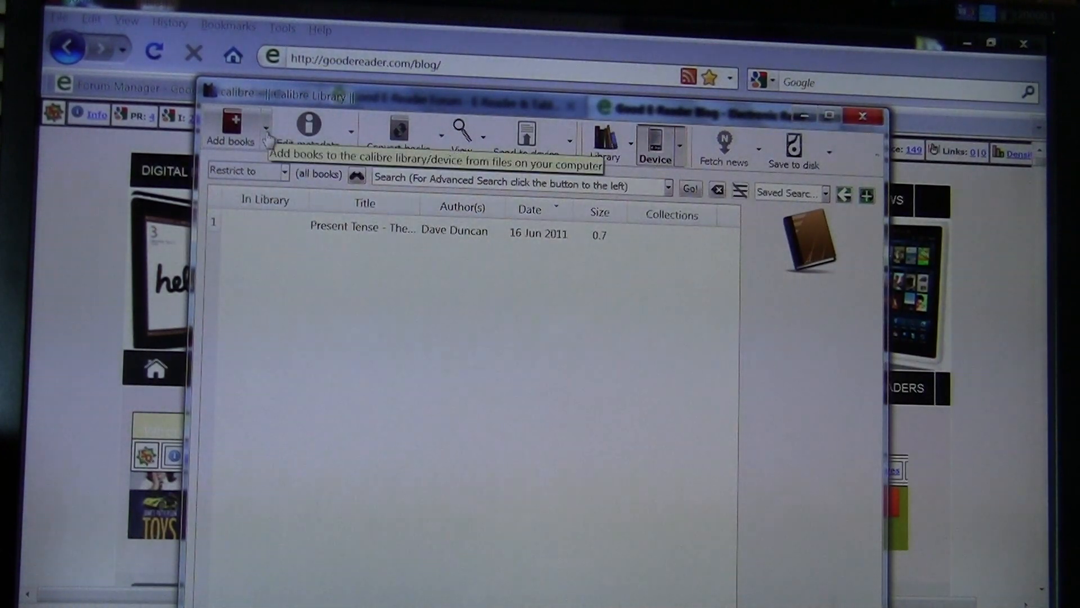
Choose 'Add books from a single directory' from the Add books dropdown
left_click(264, 132)
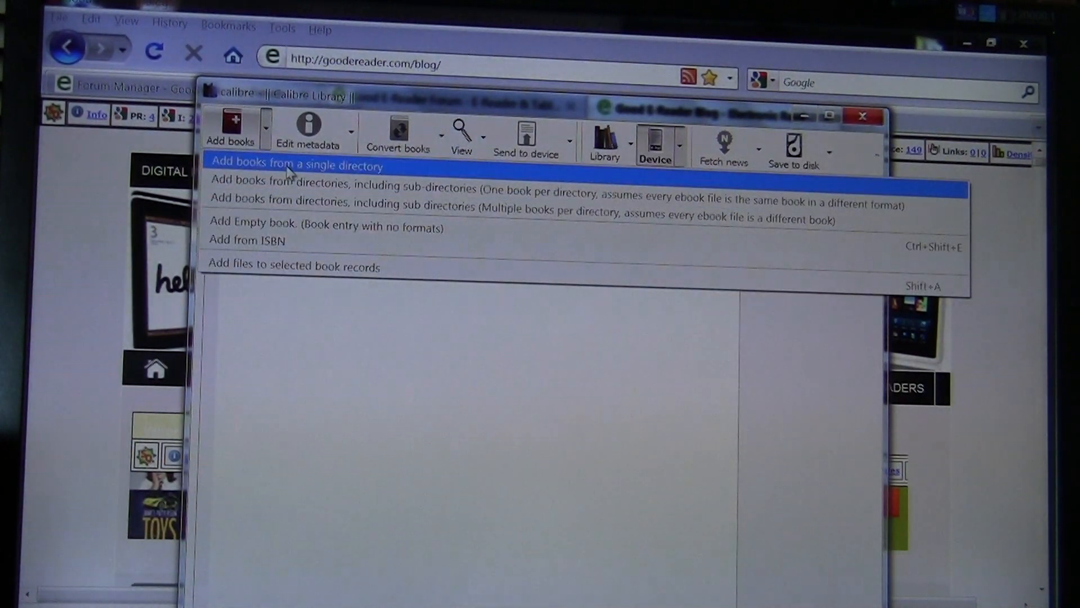
left_click(298, 165)
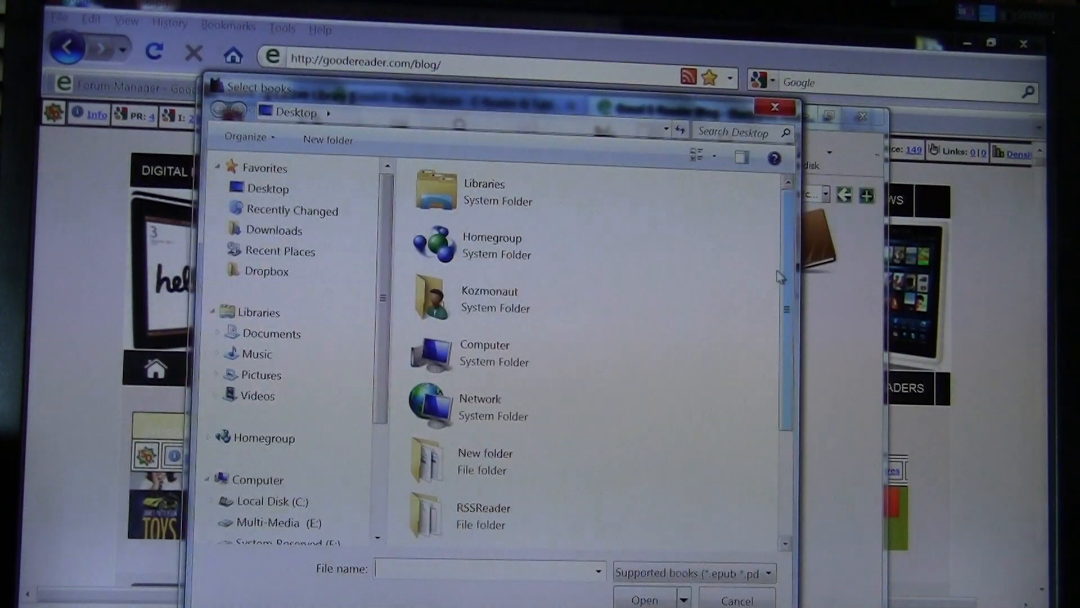
scroll("down", 3)
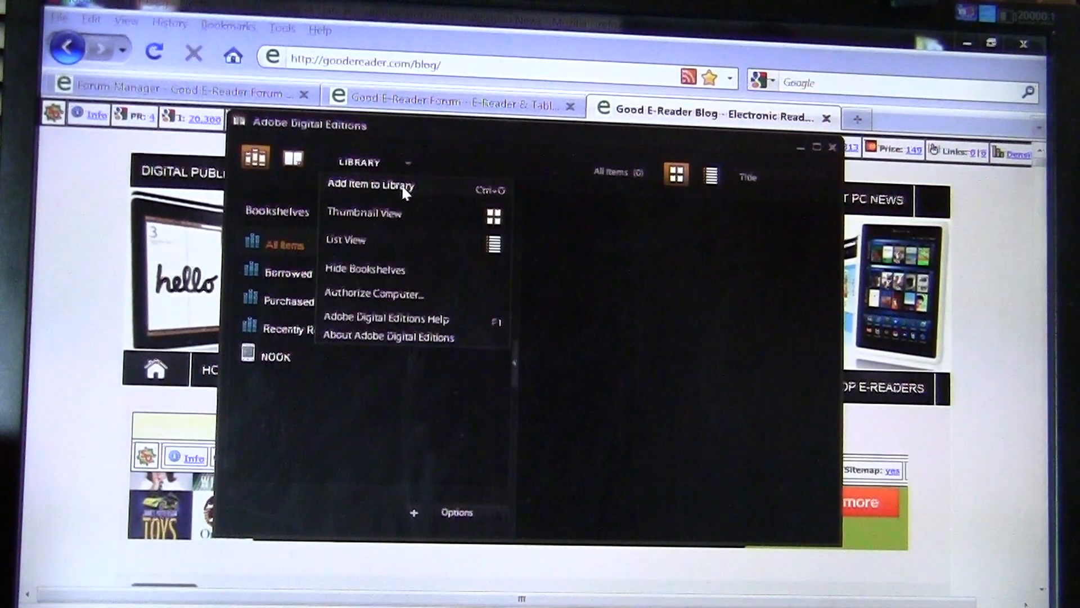
Import the Passion - Lauren Kate file into Digital Editions and copy it onto the NOOK
left_click(370, 185)
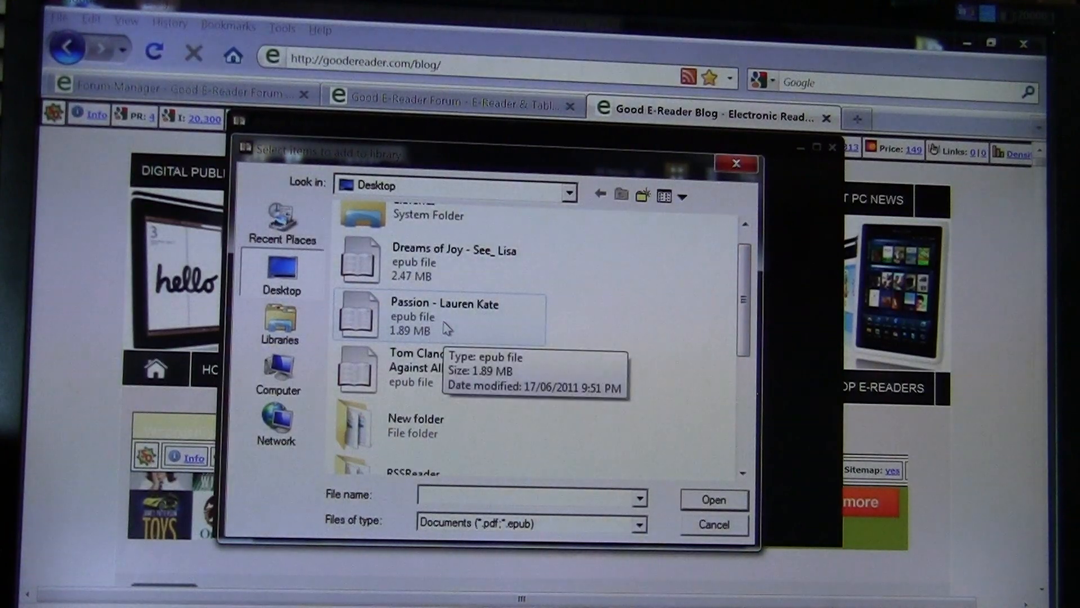
left_click(713, 500)
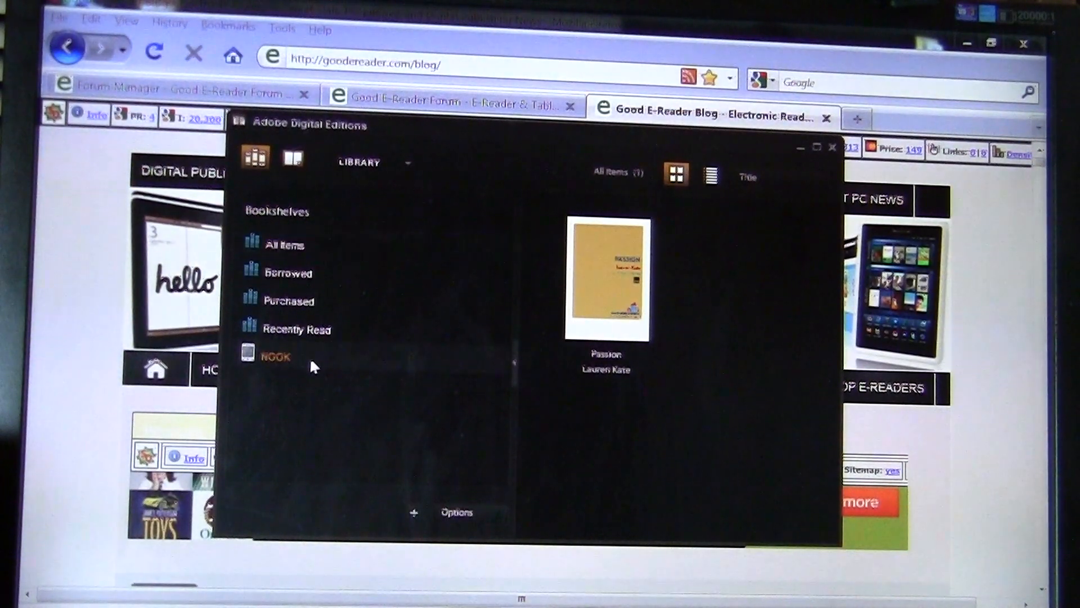
left_click(276, 356)
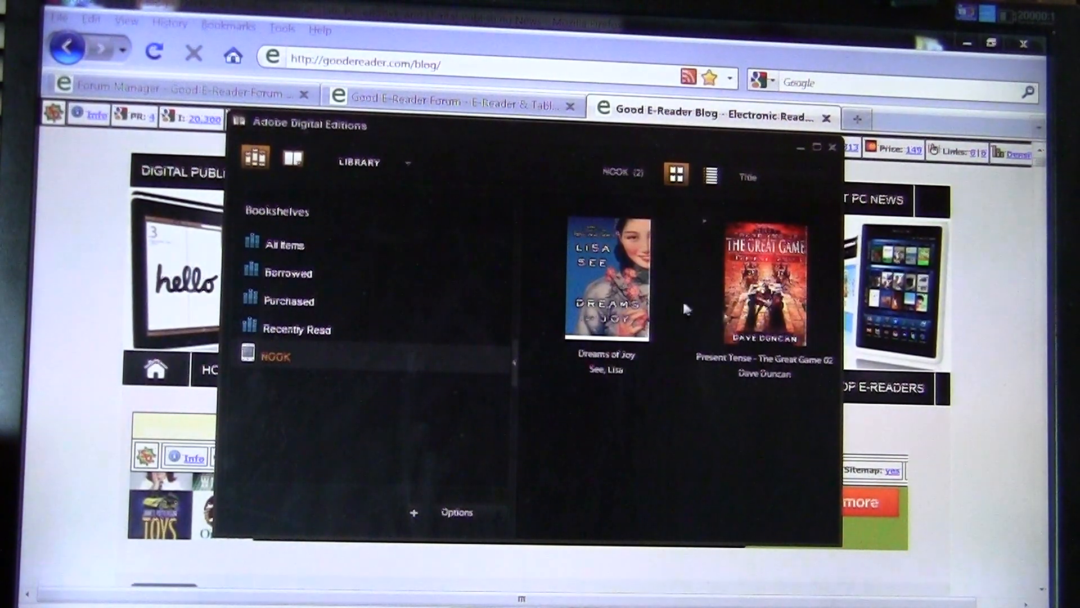
left_click(283, 245)
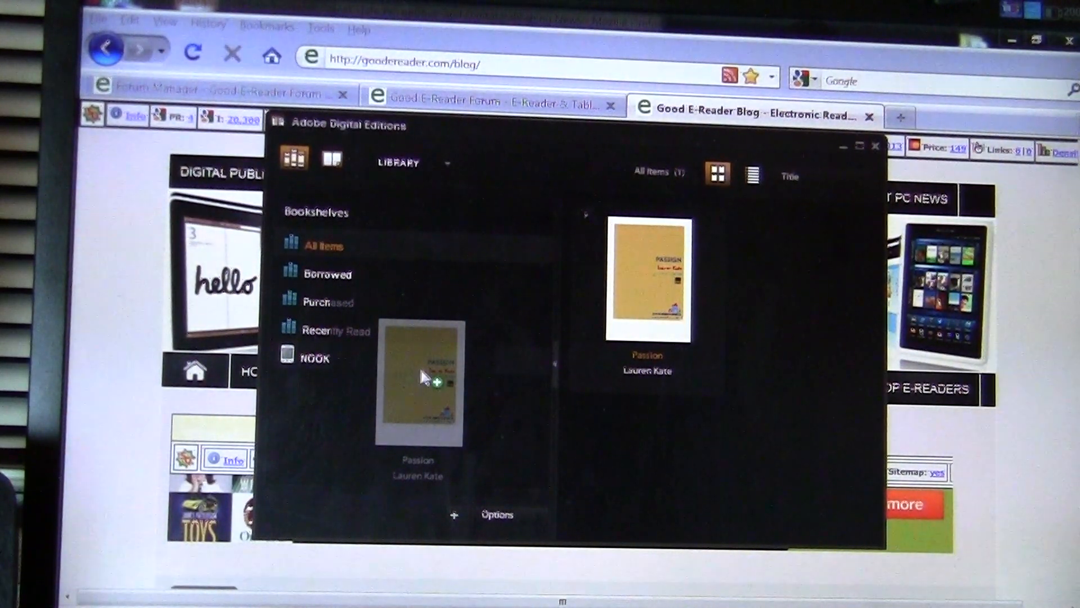
left_click(314, 357)
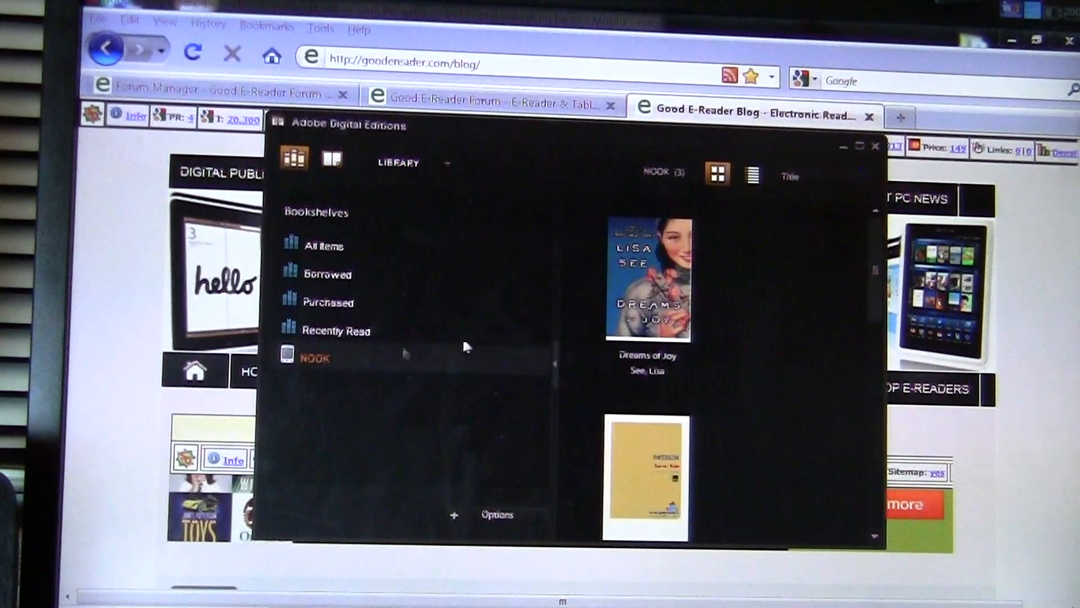
mouse_move(665, 473)
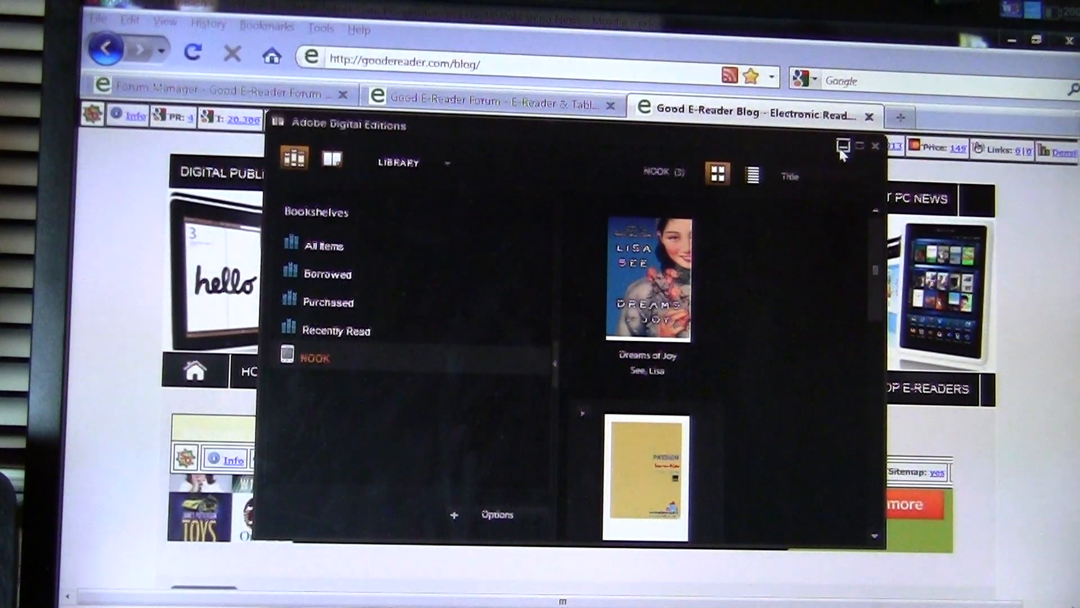
Hide Adobe Digital Editions and open the NOOK (I:) drive in Explorer
left_click(875, 145)
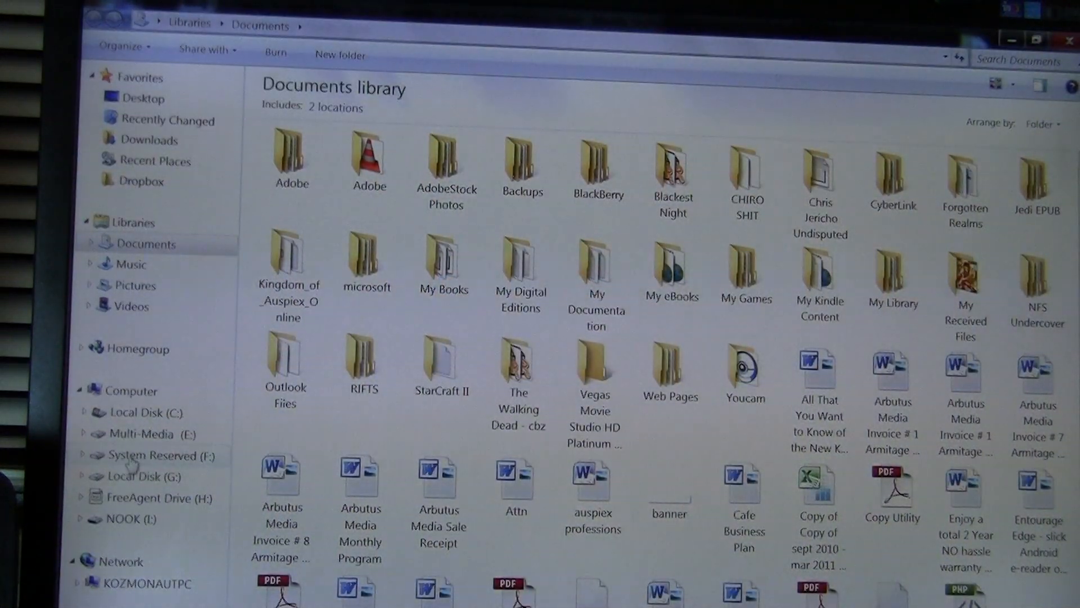
left_click(131, 518)
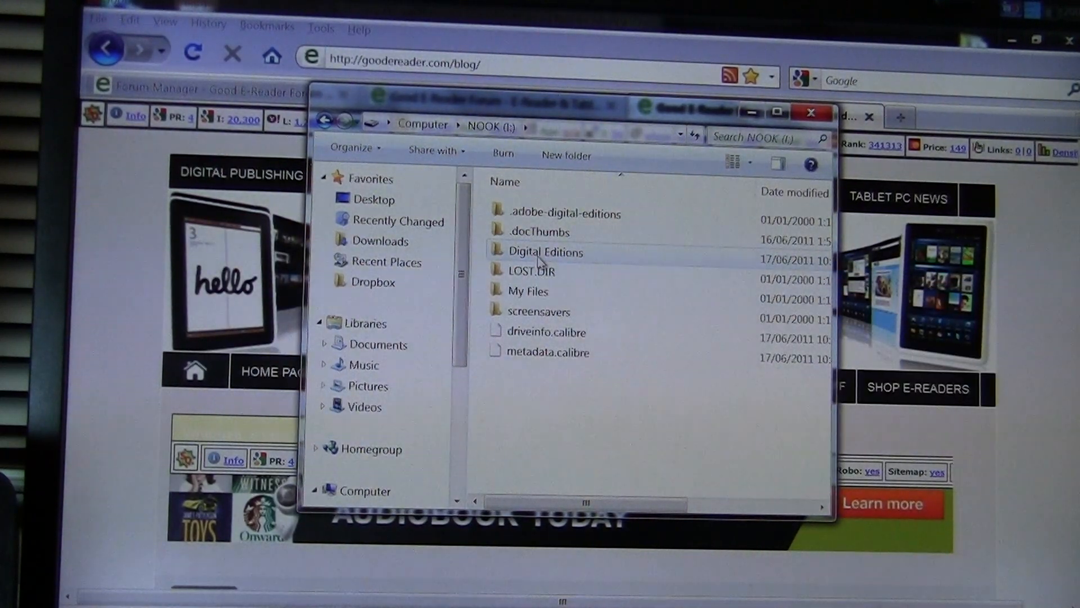
Check the Digital Editions folder, then open My Files > Books and select Present Tense
double_click(544, 251)
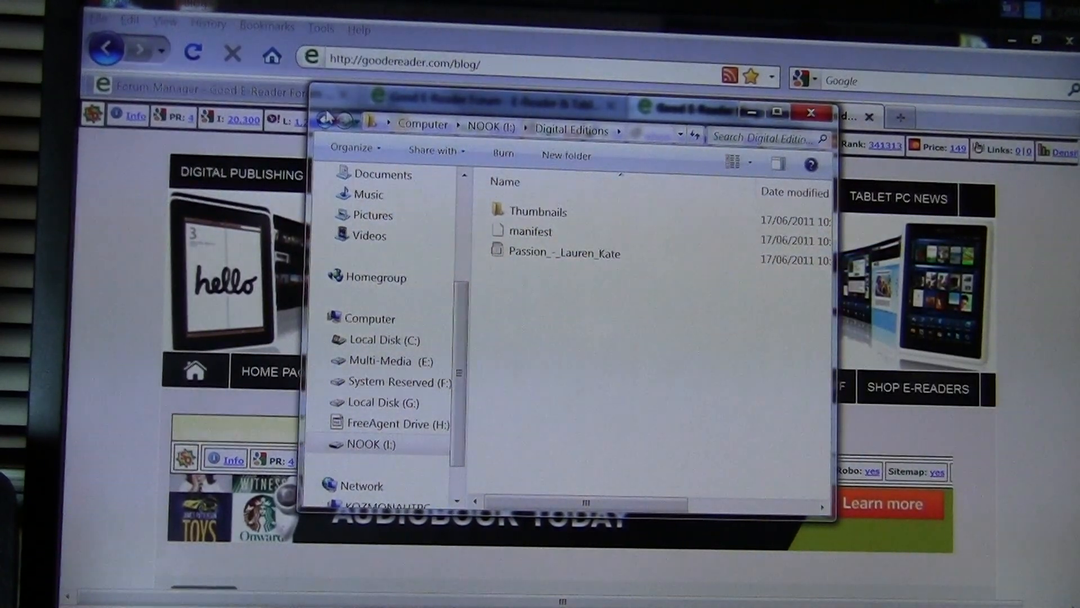
left_click(336, 122)
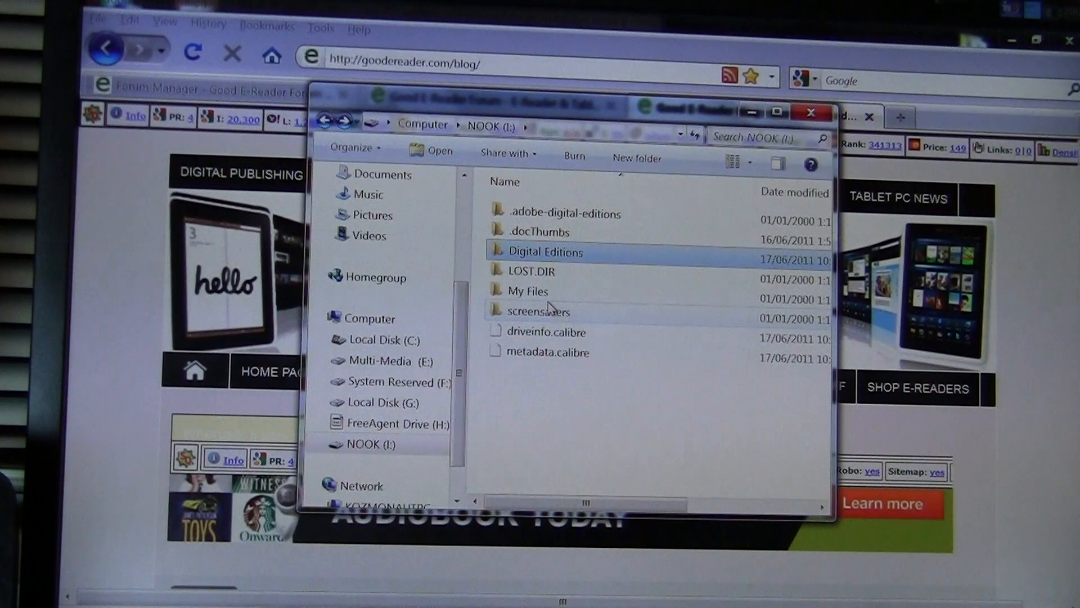
double_click(527, 290)
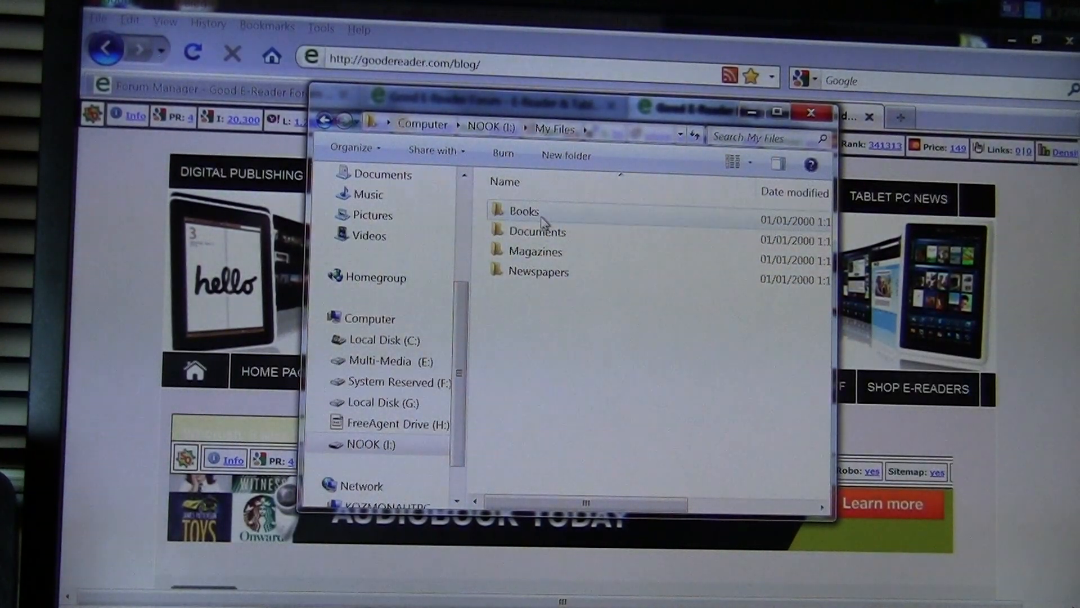
double_click(522, 211)
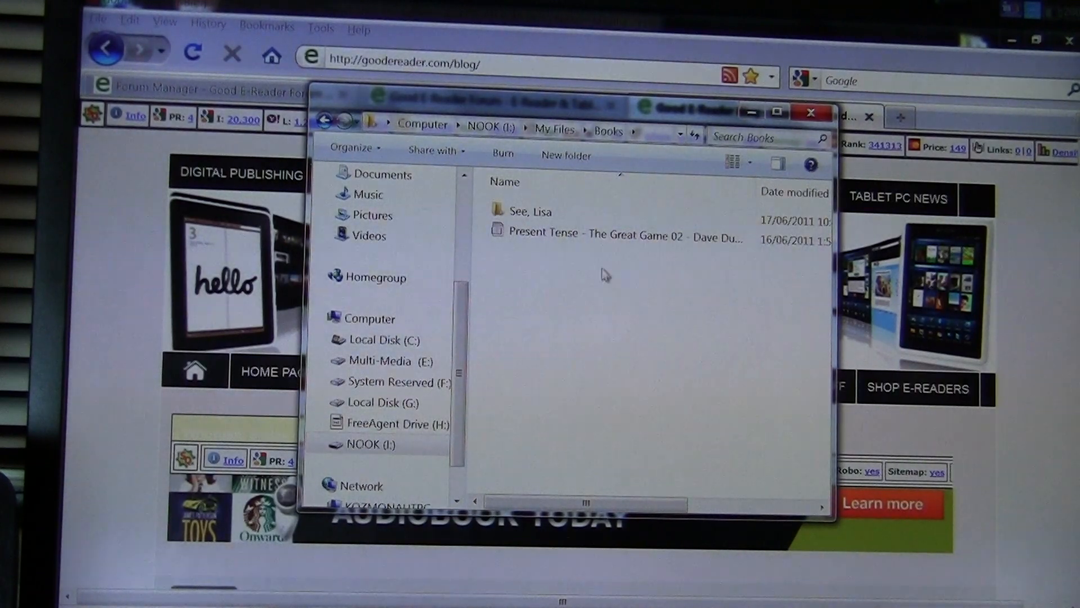
mouse_move(528, 212)
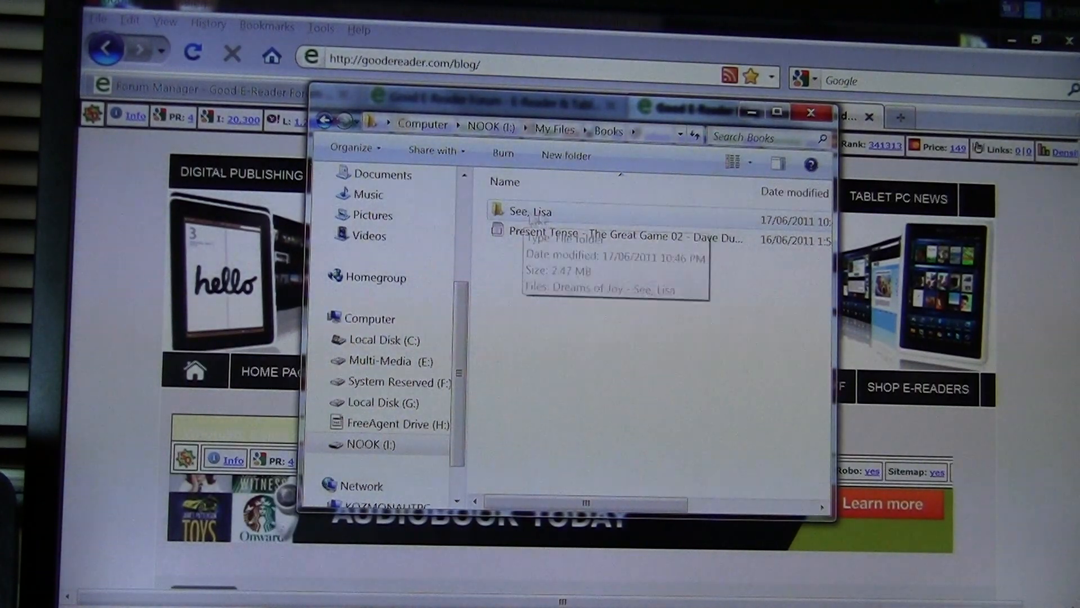
mouse_move(599, 232)
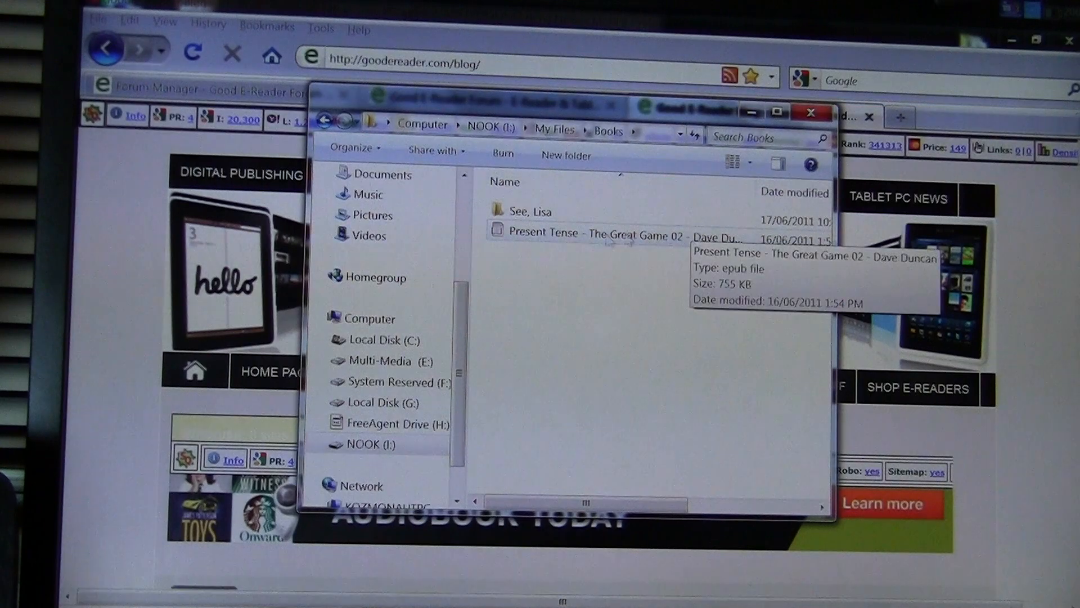
left_click(620, 233)
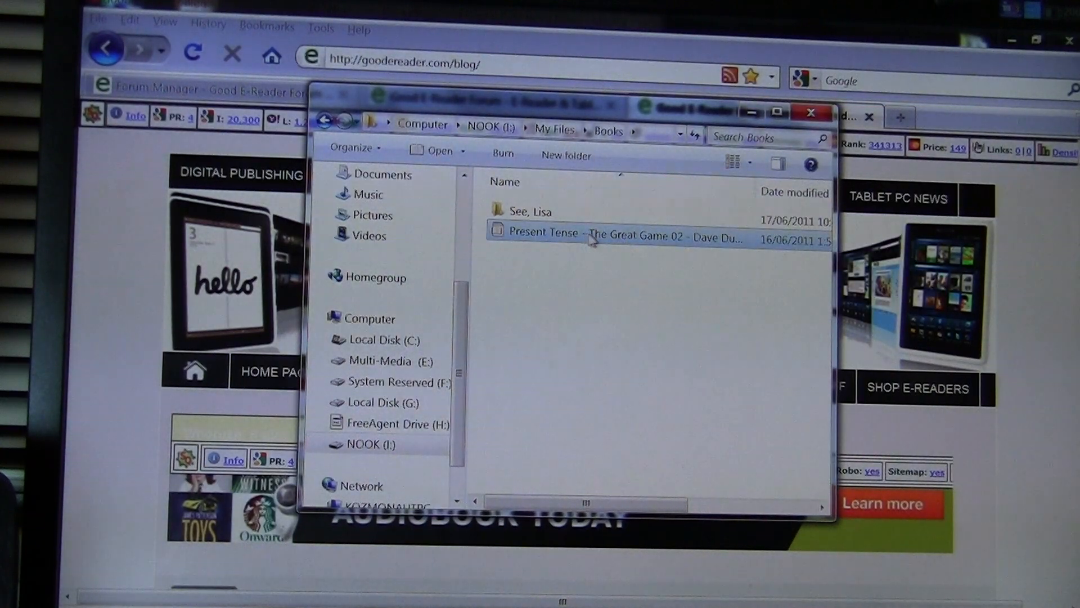
mouse_move(534, 211)
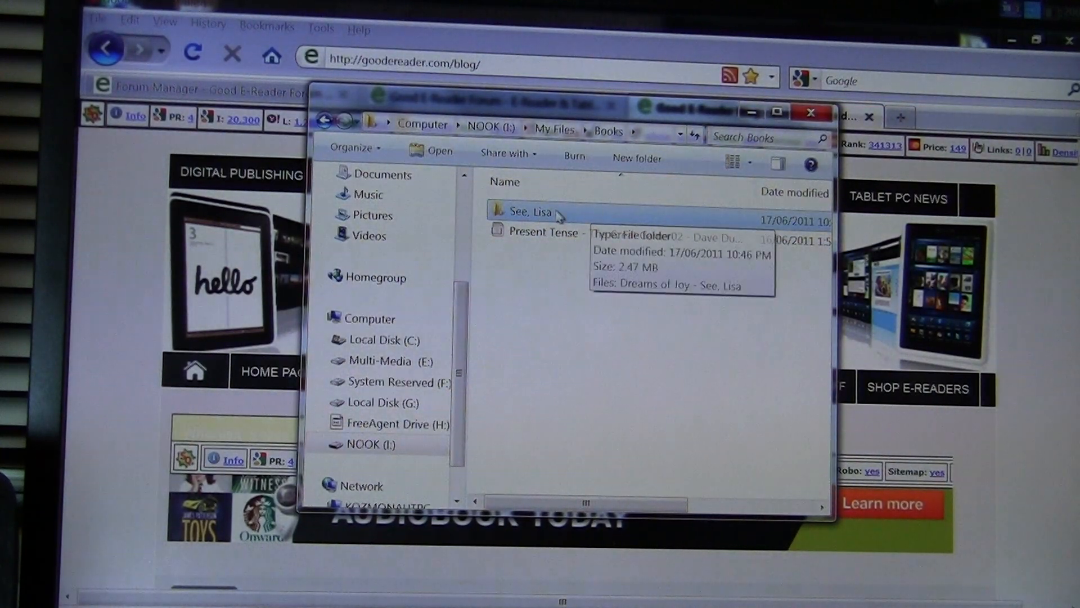
mouse_move(540, 264)
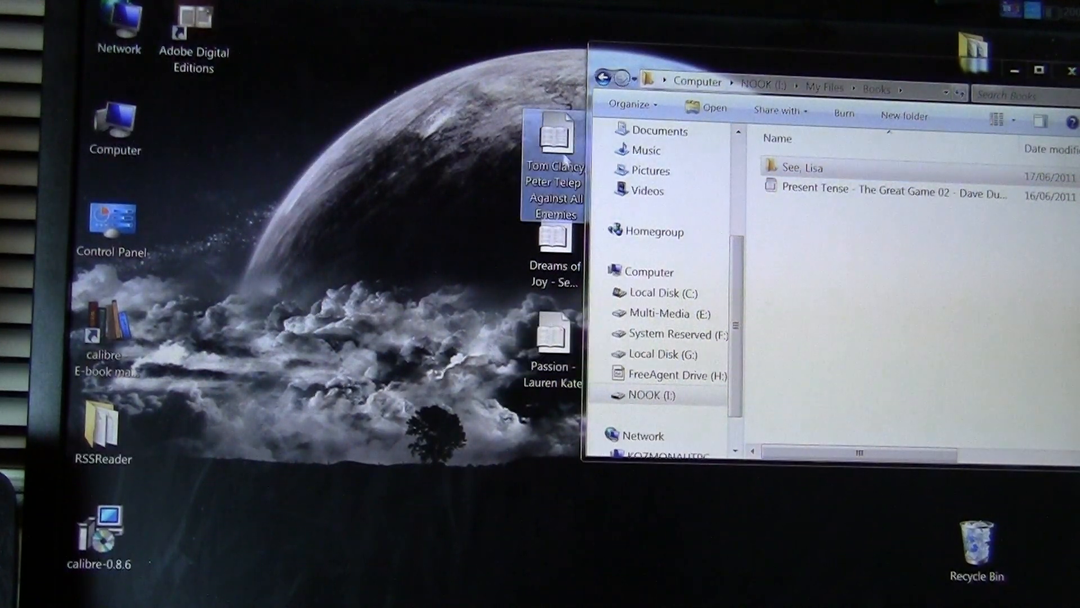
Copy the desktop's Tom Clancy, Peter Telep - Against All Enemies file into Books
right_click(553, 172)
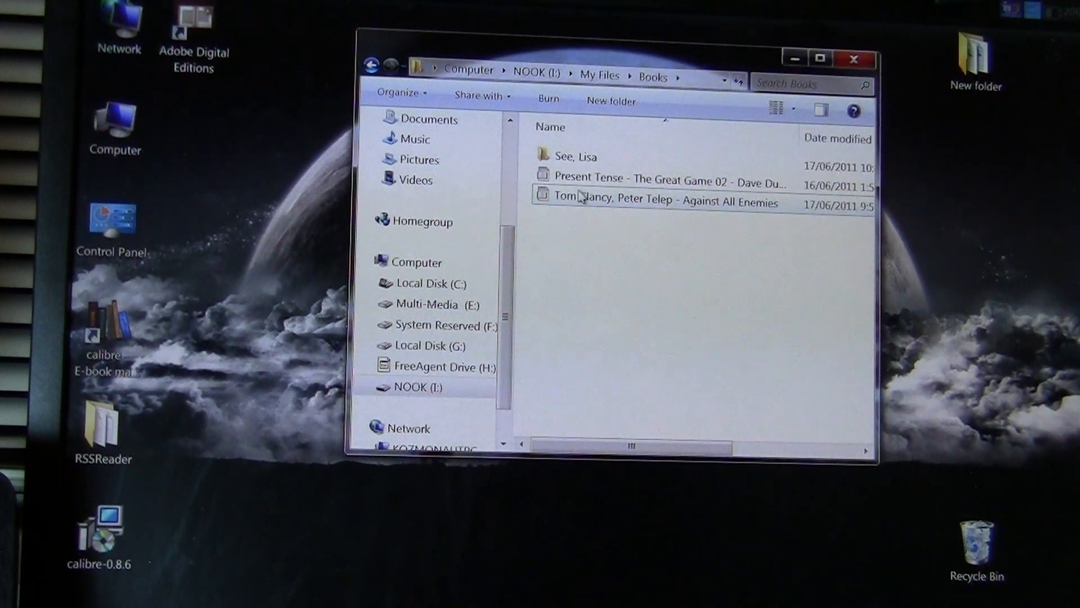
mouse_move(605, 262)
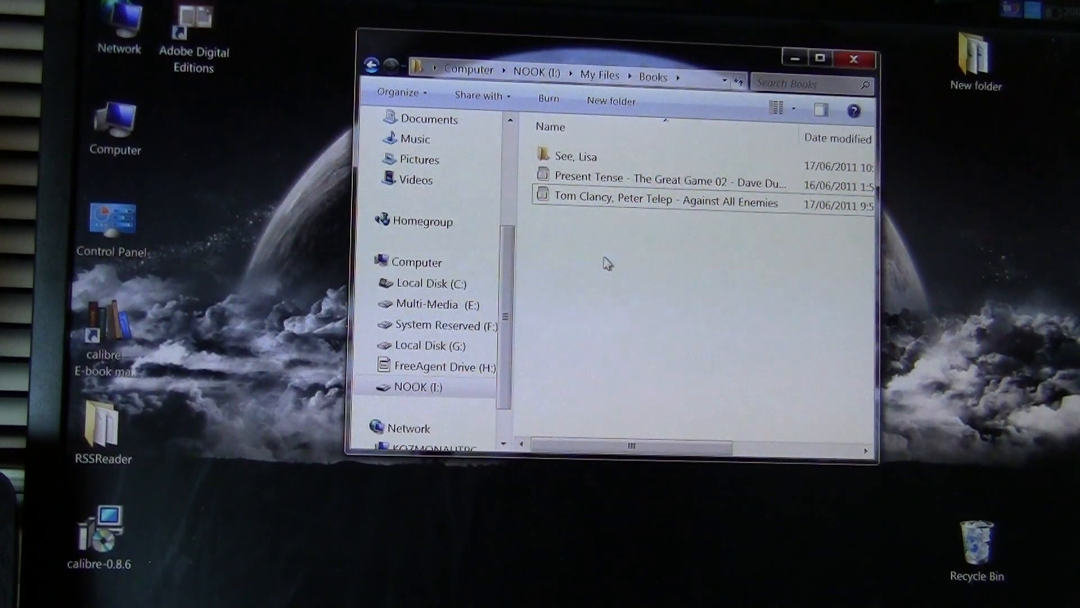
Create a Tom Clancy folder in Books, move the book into it, and go to NOOK (I:)
right_click(604, 263)
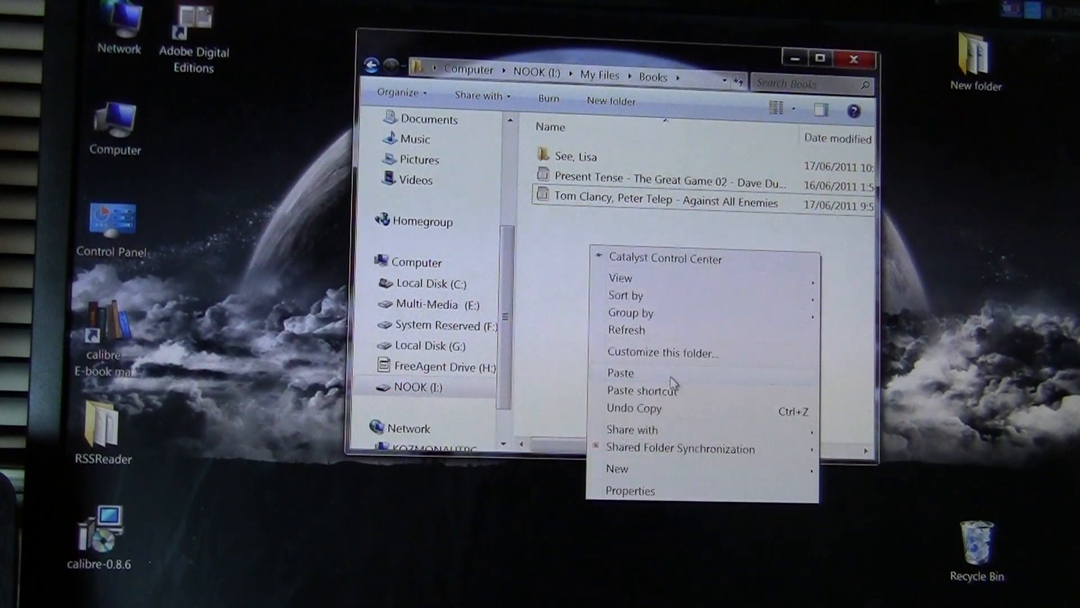
mouse_move(632, 429)
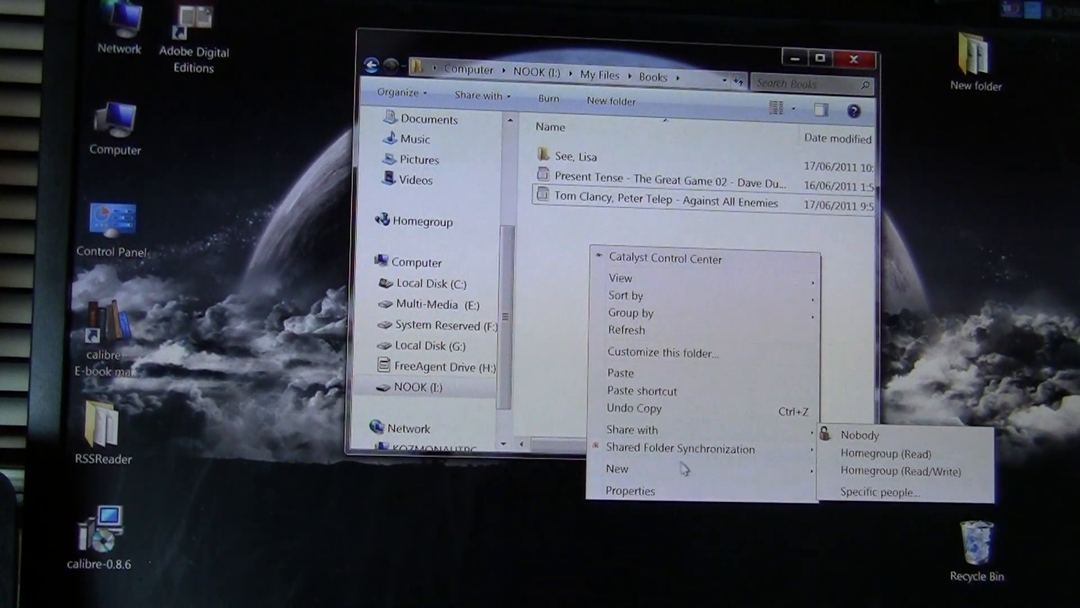
mouse_move(558, 279)
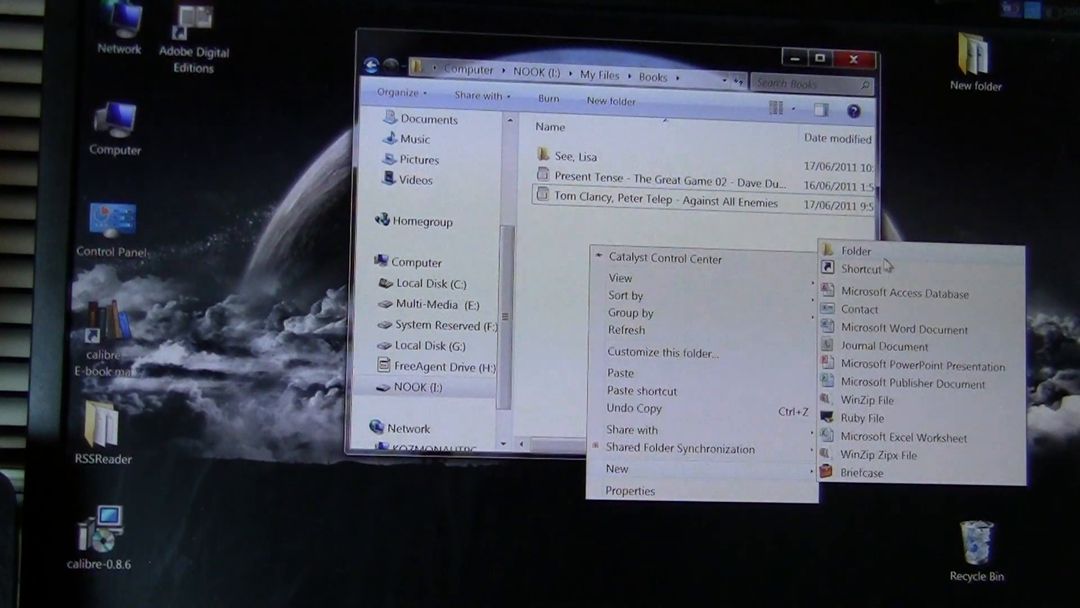
left_click(856, 249)
type("Tom Clancy")
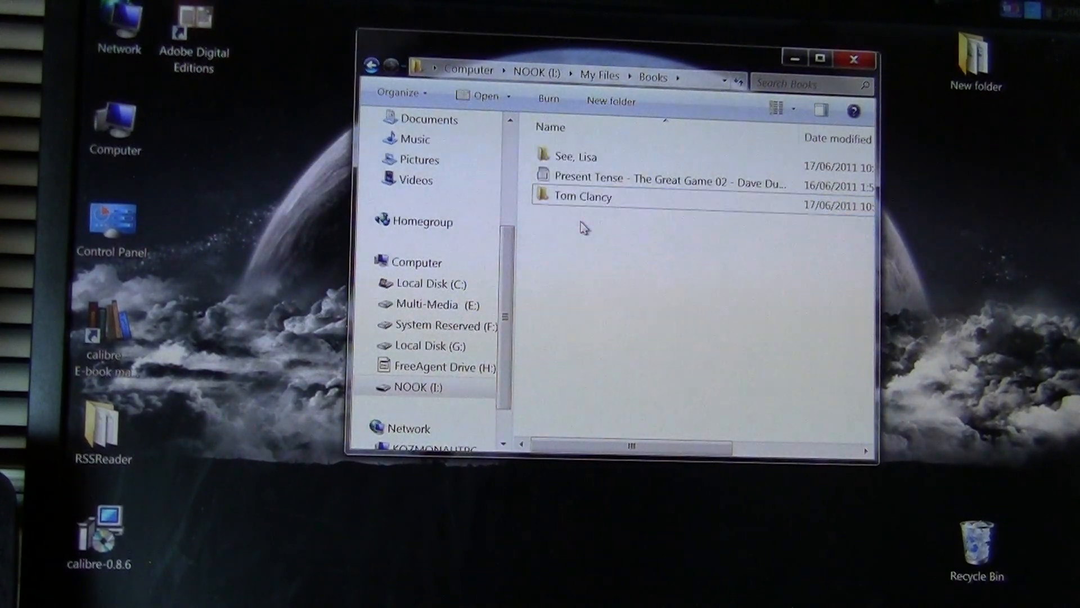
mouse_move(581, 196)
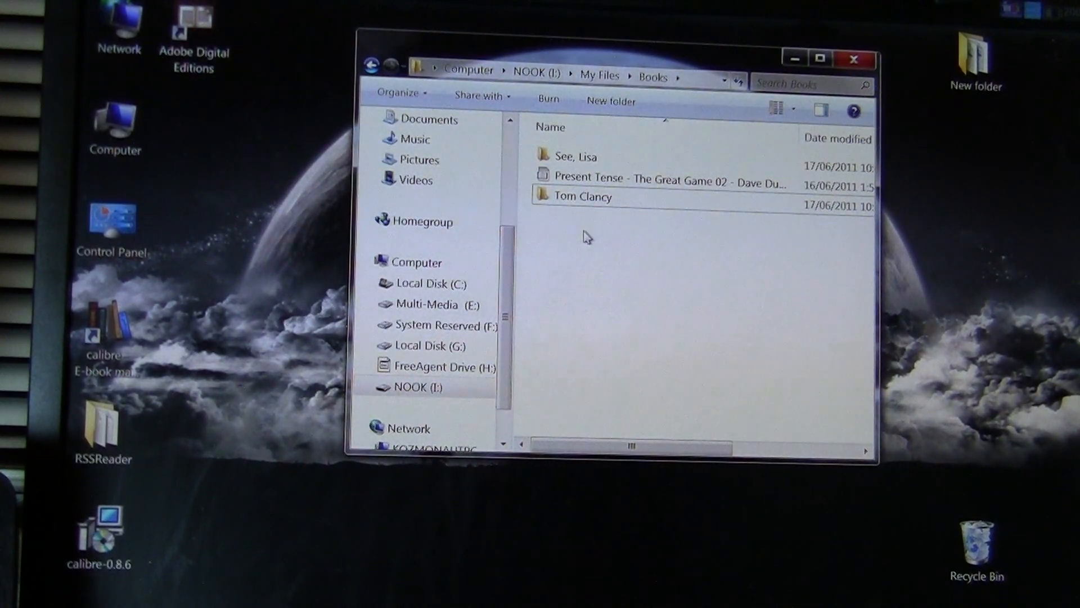
mouse_move(571, 156)
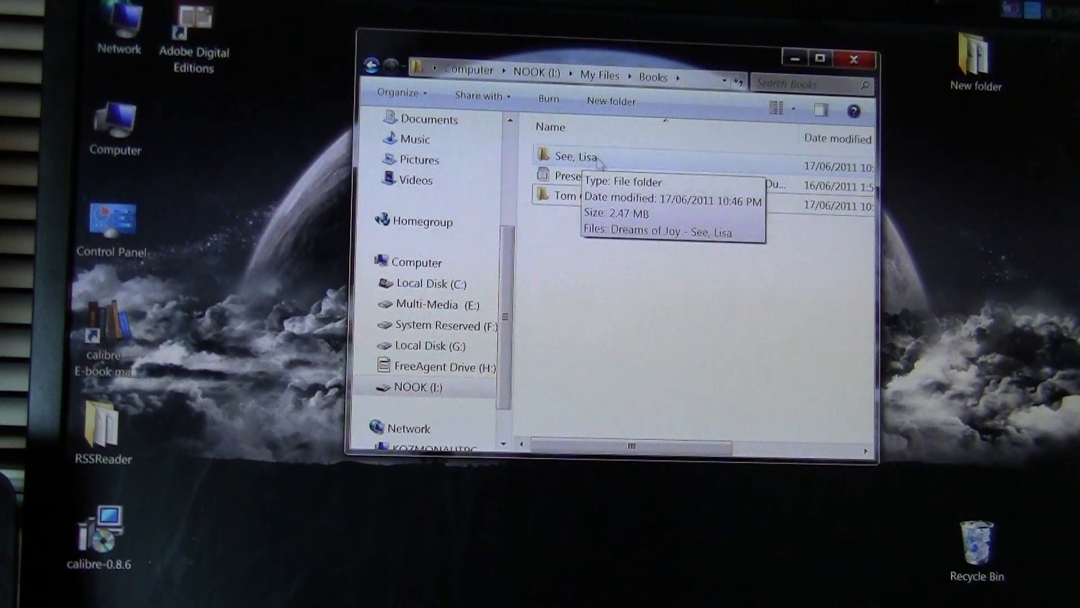
mouse_move(580, 196)
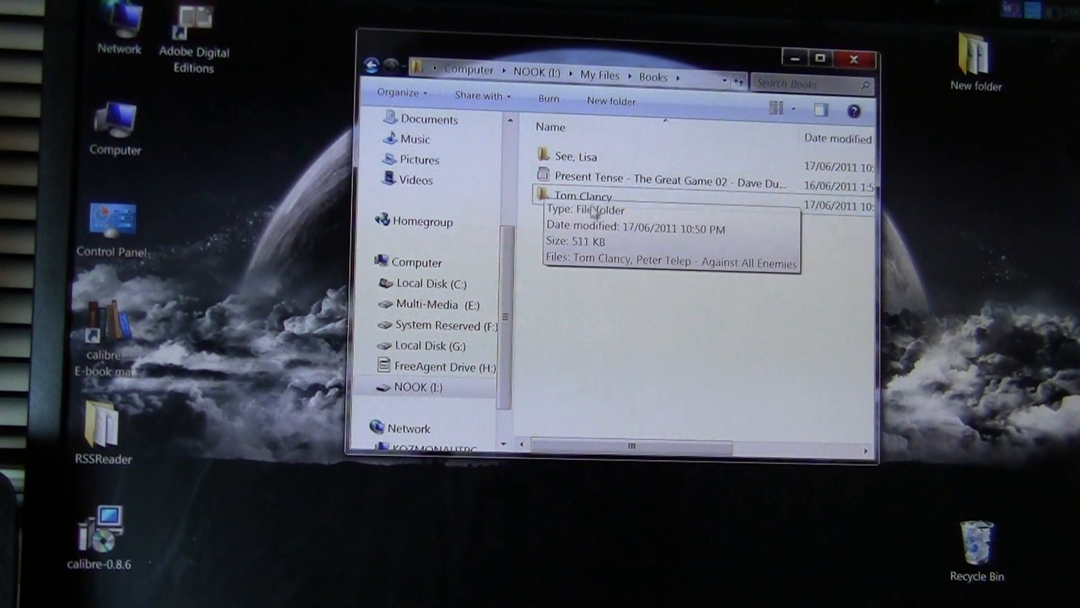
mouse_move(596, 198)
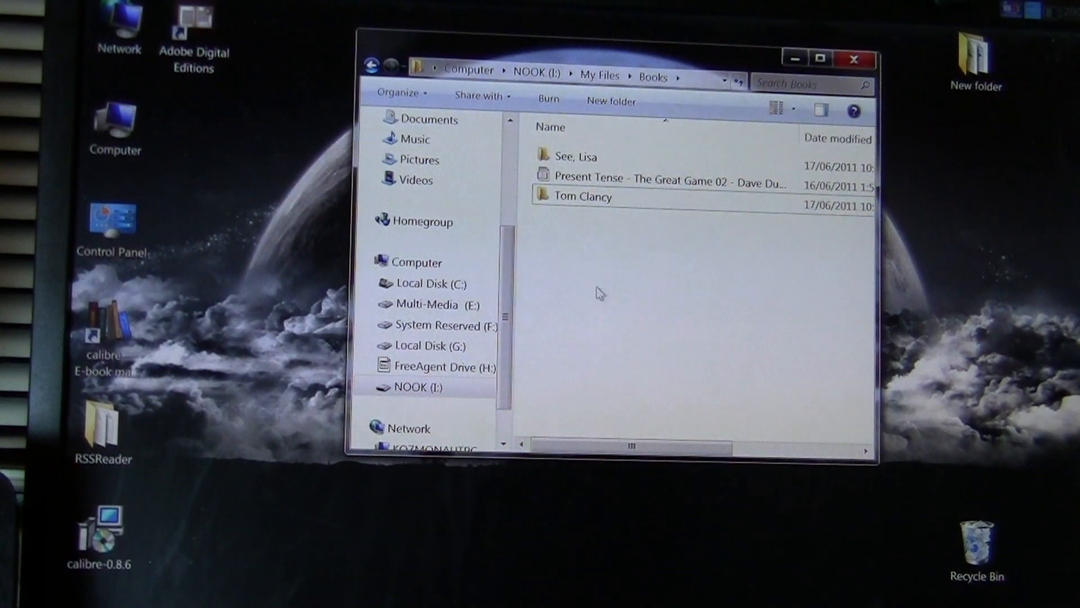
left_click(371, 66)
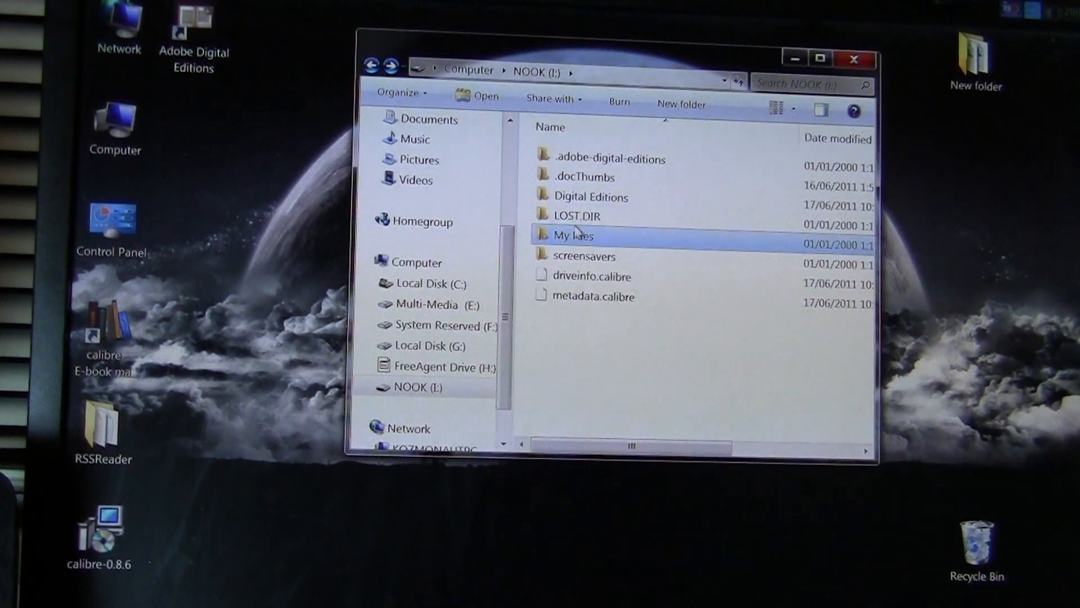
Open the screensavers folder on the NOOK drive
double_click(585, 254)
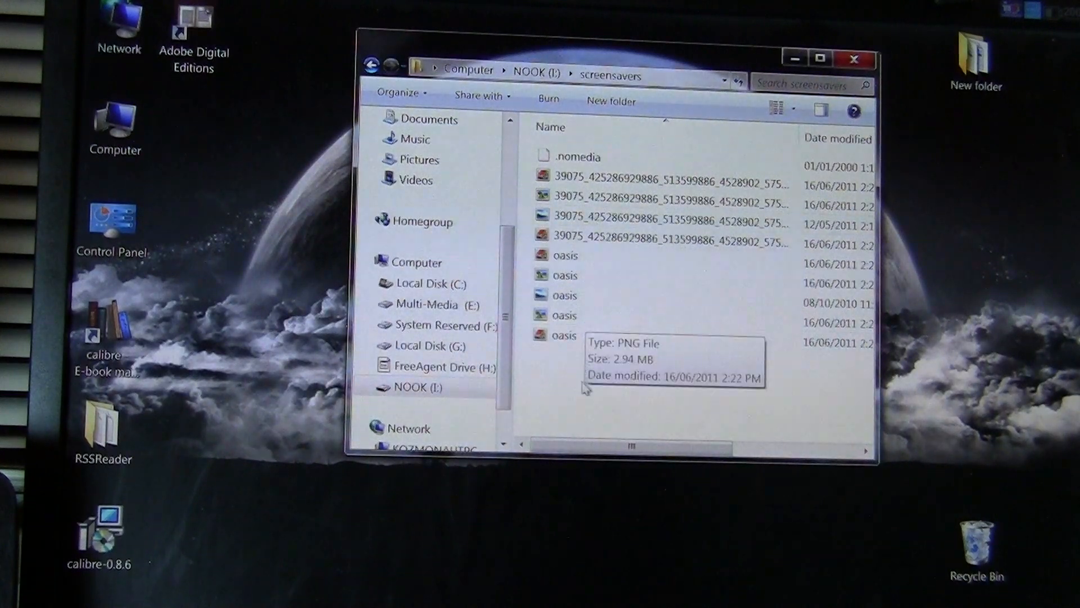
mouse_move(654, 348)
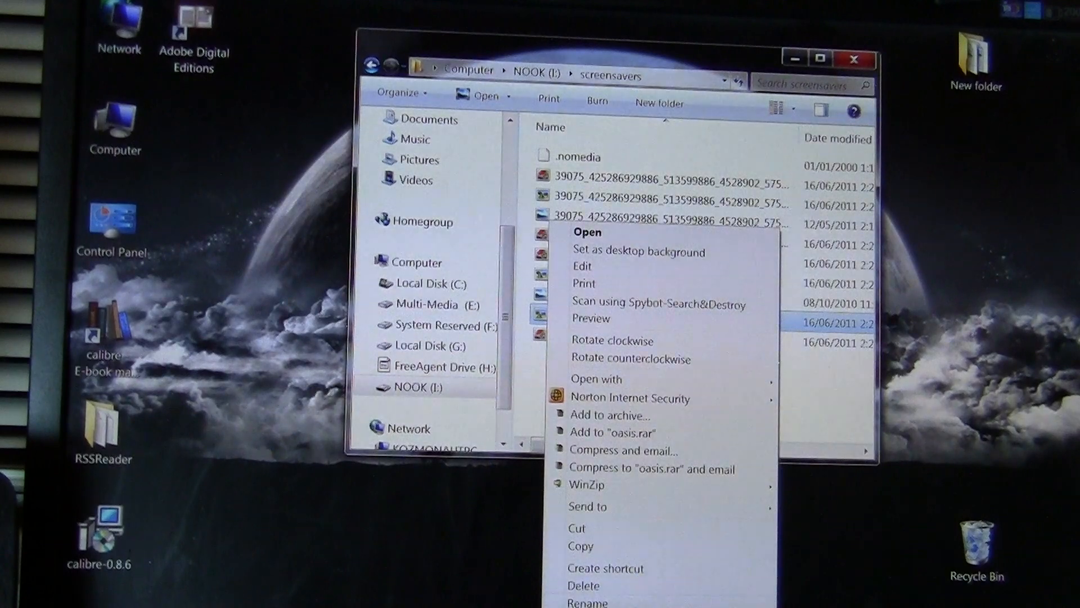
left_click(591, 602)
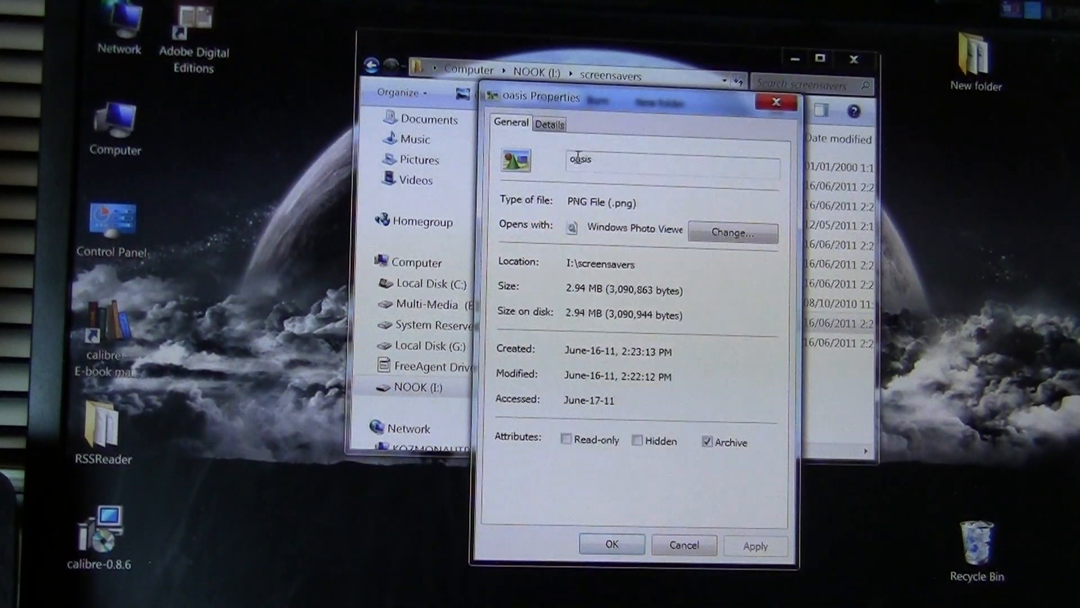
left_click(550, 123)
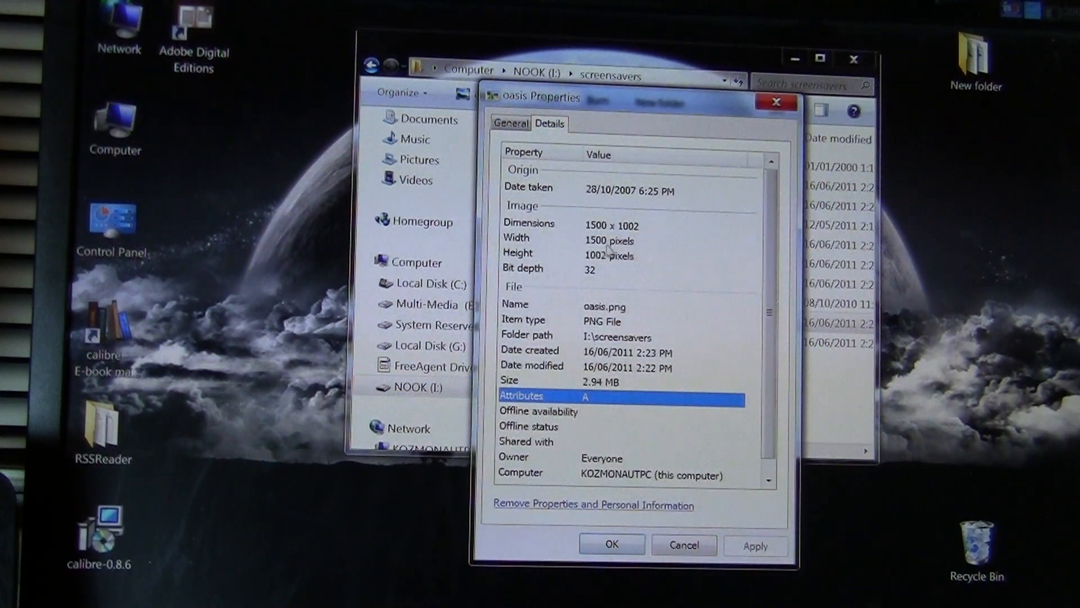
mouse_move(615, 268)
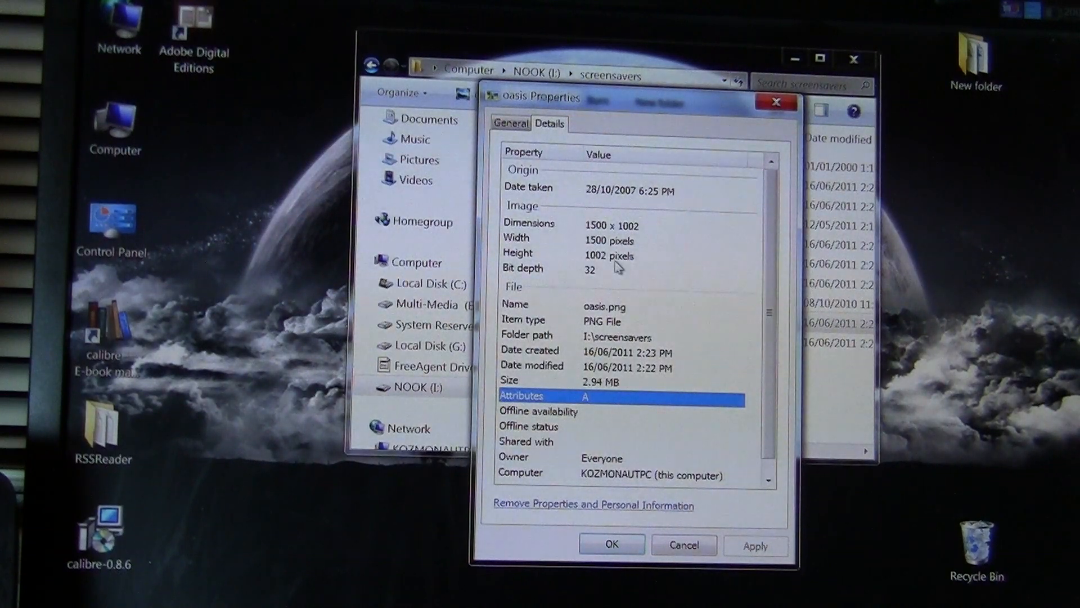
left_click(682, 544)
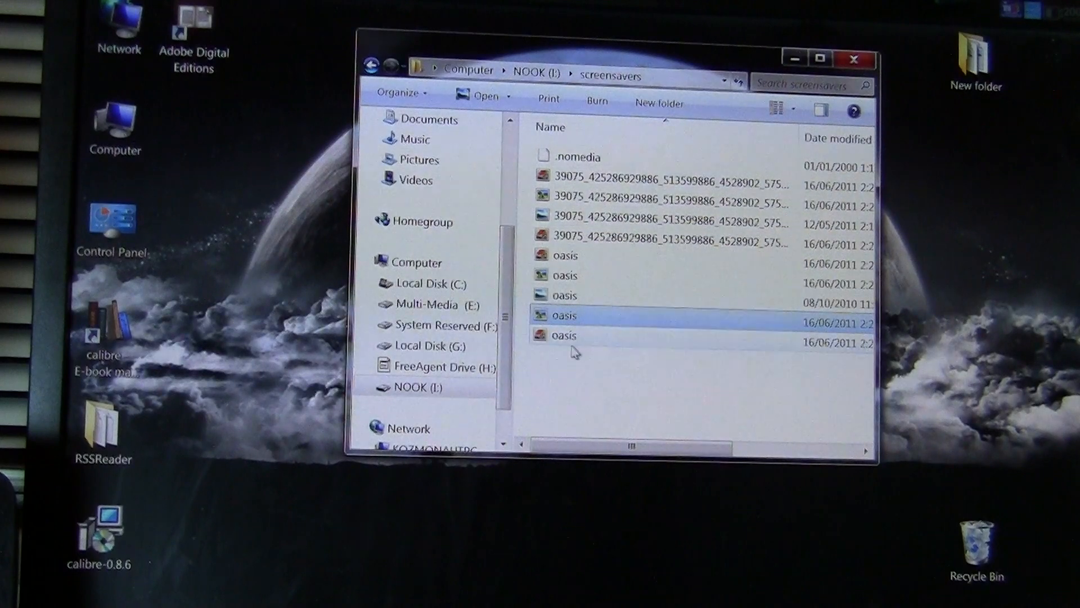
mouse_move(574, 237)
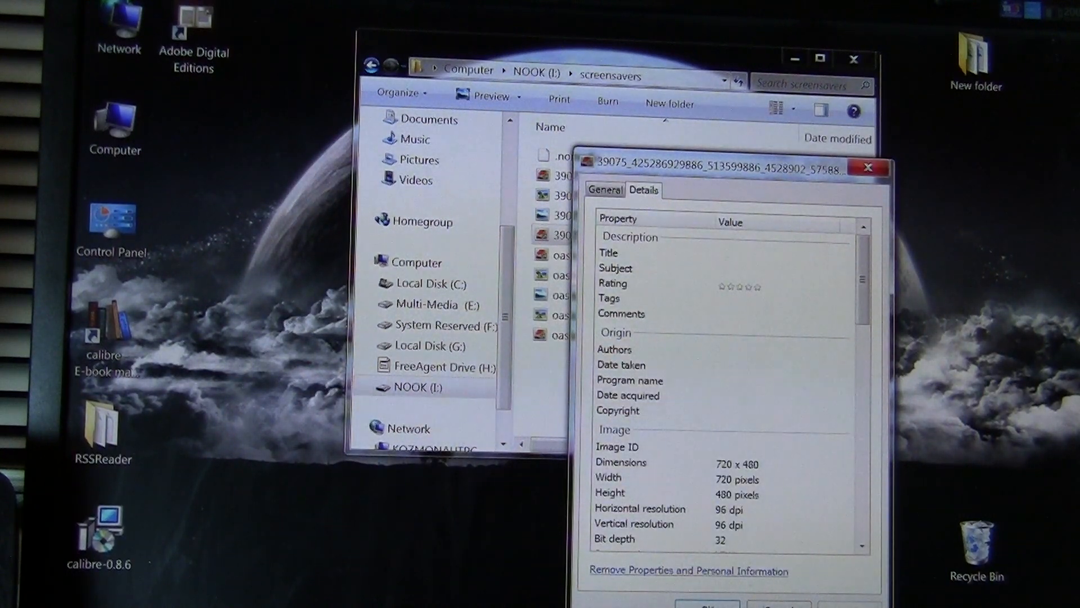
left_click(866, 168)
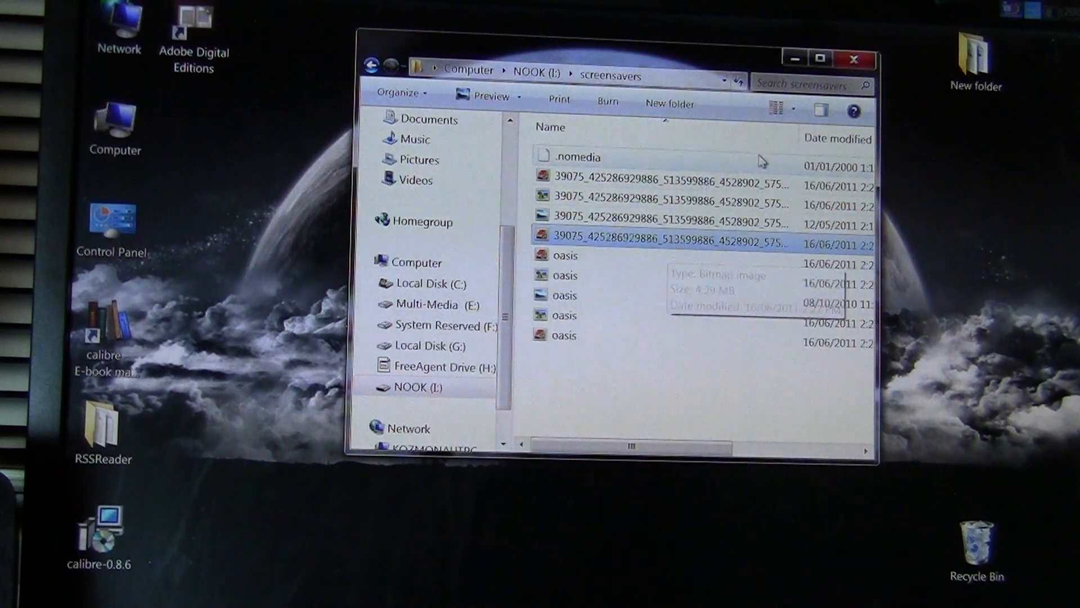
mouse_move(639, 260)
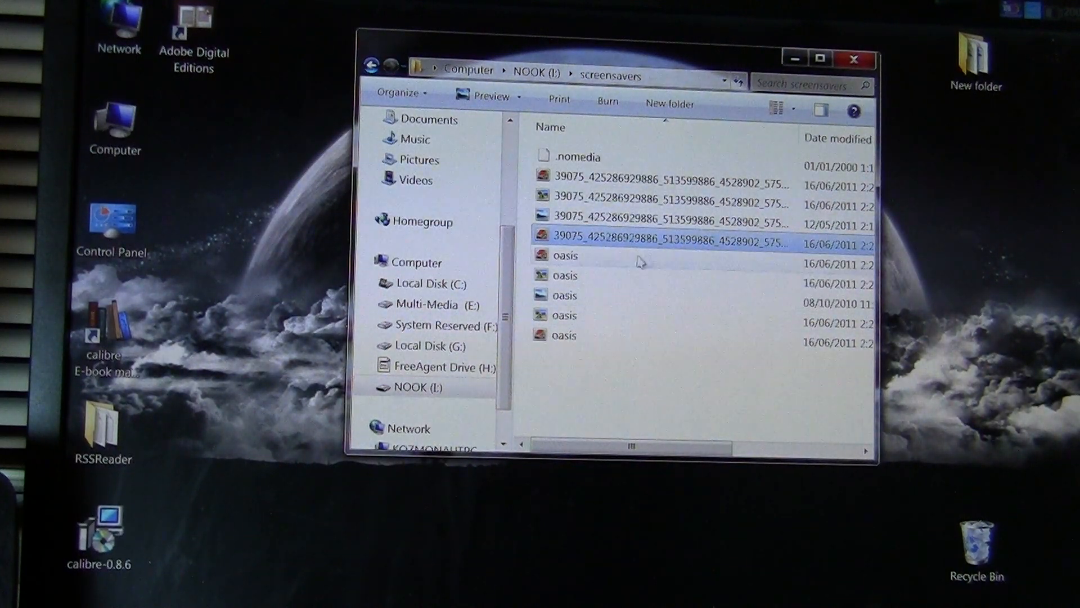
Preview an oasis screensaver image, then go back through My Files into Books
double_click(565, 255)
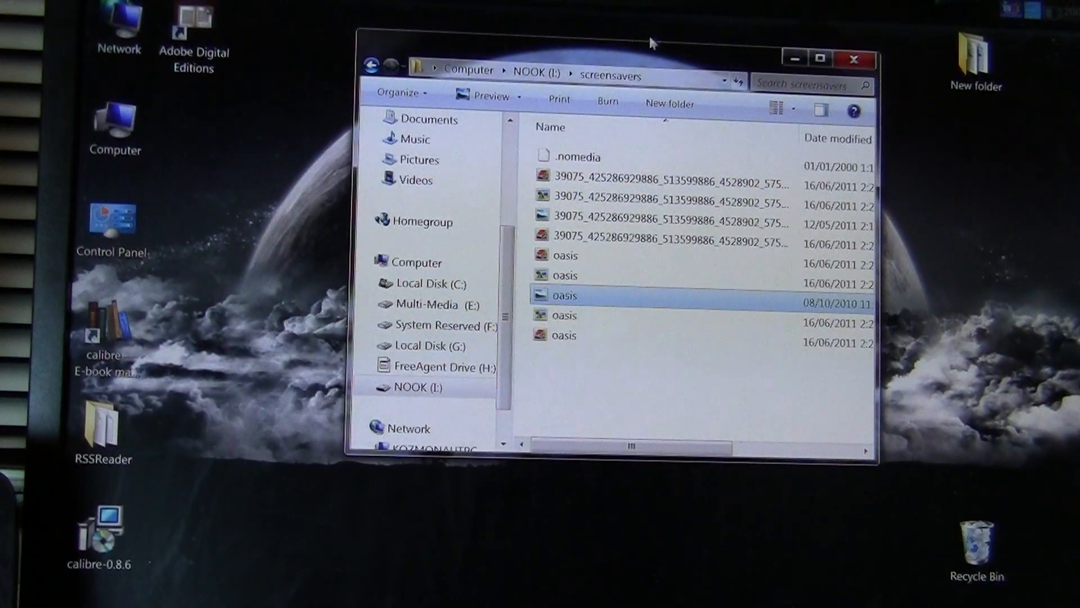
mouse_move(579, 392)
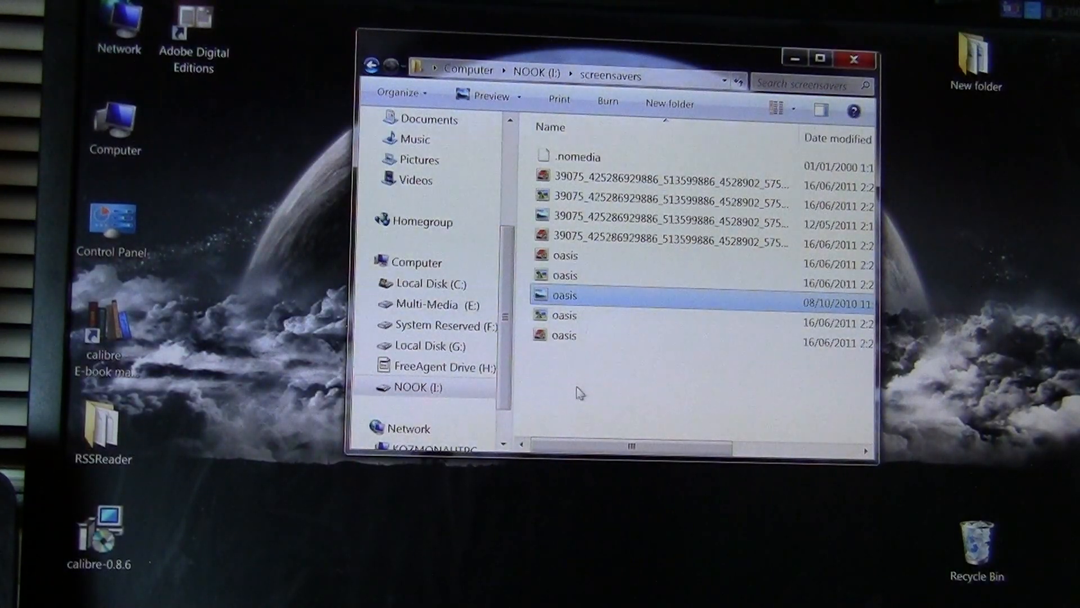
mouse_move(778, 245)
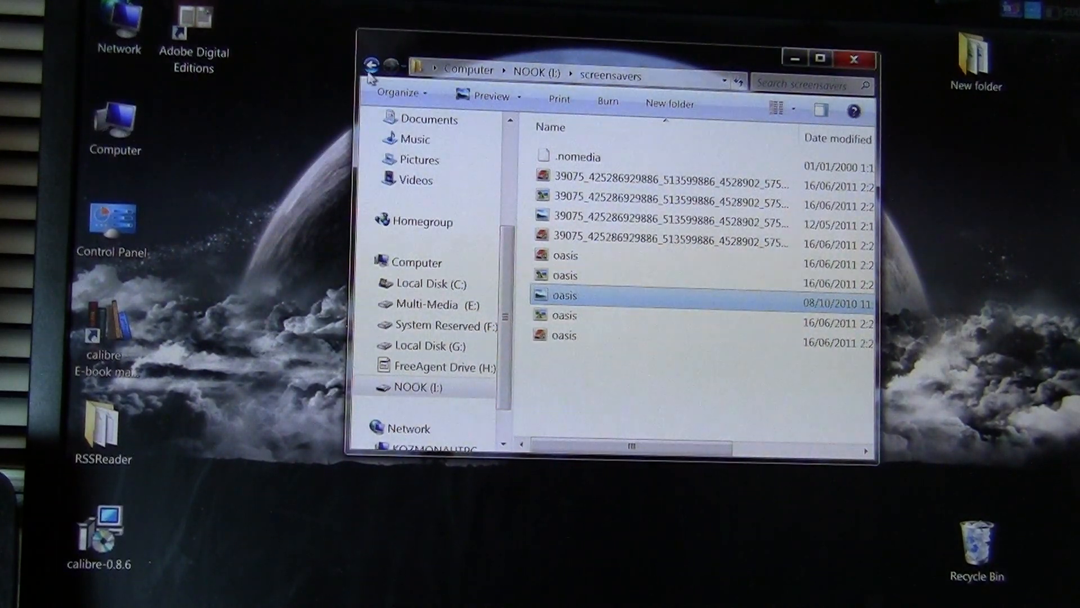
left_click(371, 64)
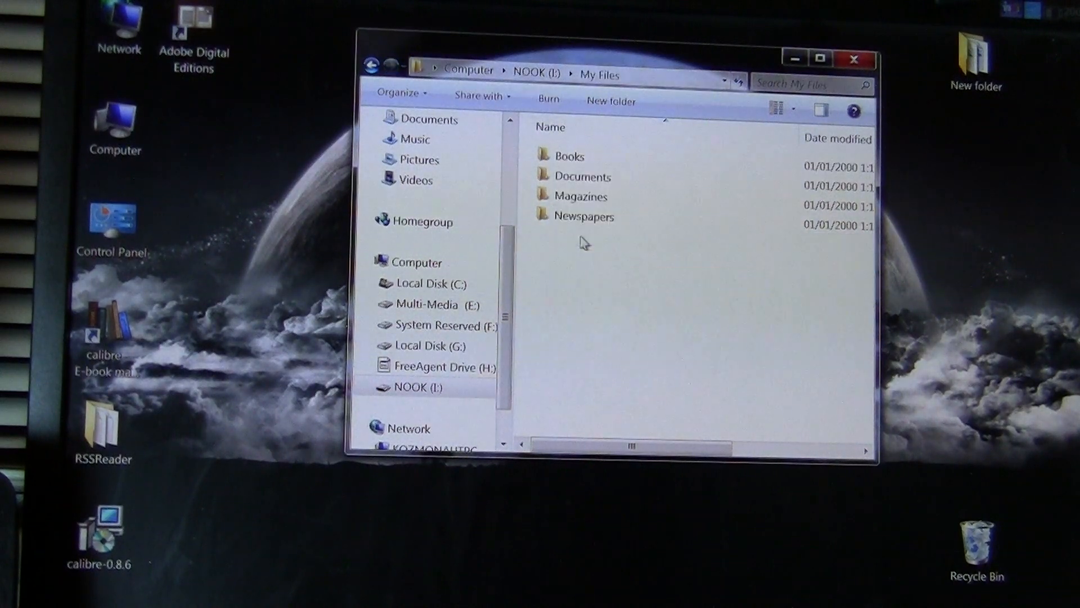
double_click(569, 156)
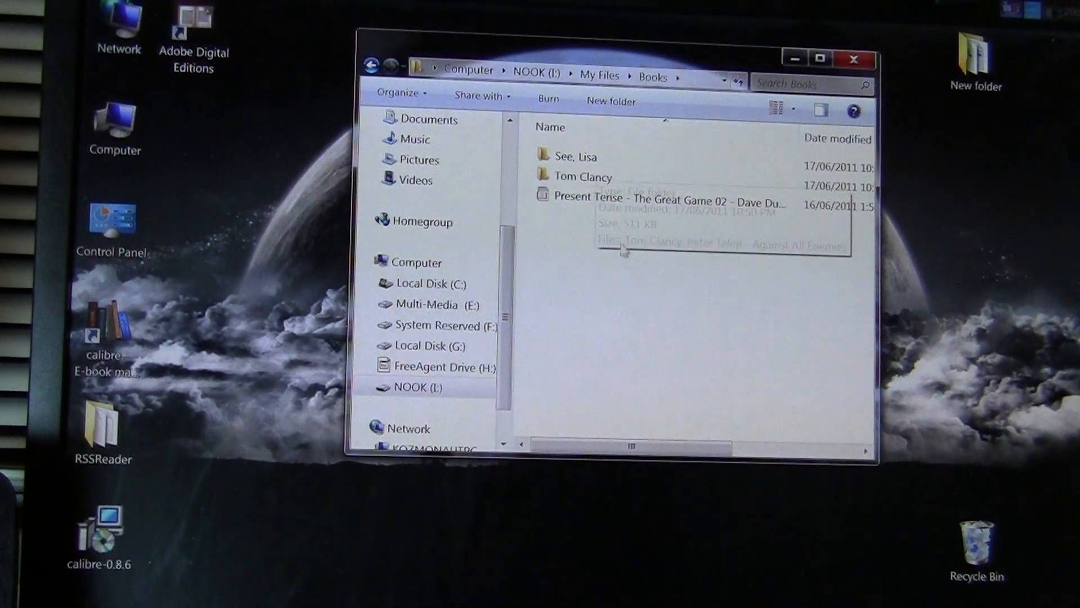